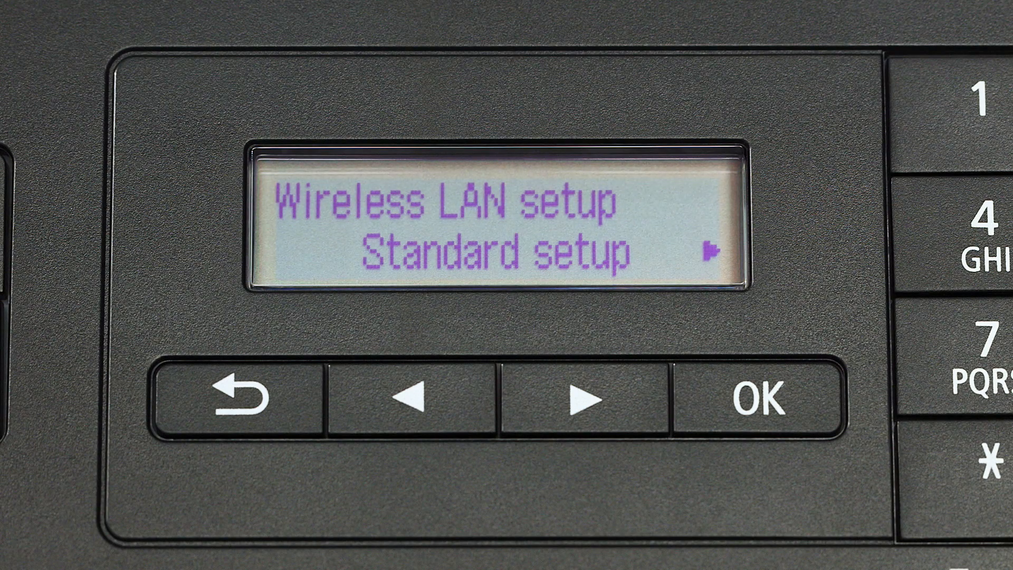
# Step: Select Wireless LAN setup on the printer's control panel to reach Standard setup
pyautogui.click(760, 397)
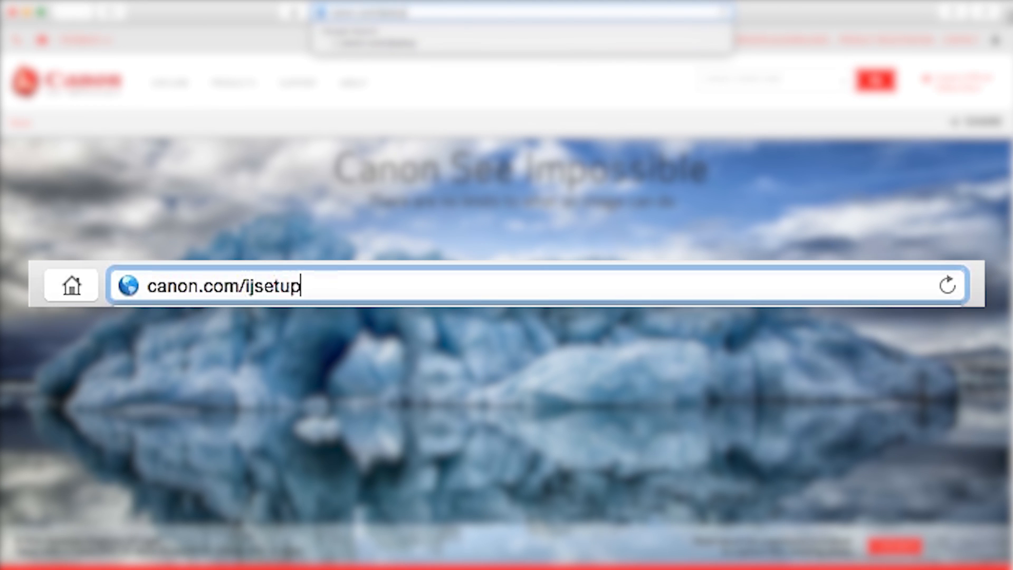
# Step: Load canon.com/ijsetup, choose U.S.A., the PIXMA MX532 model, and the Mac OS setup page
pyautogui.press('Return')
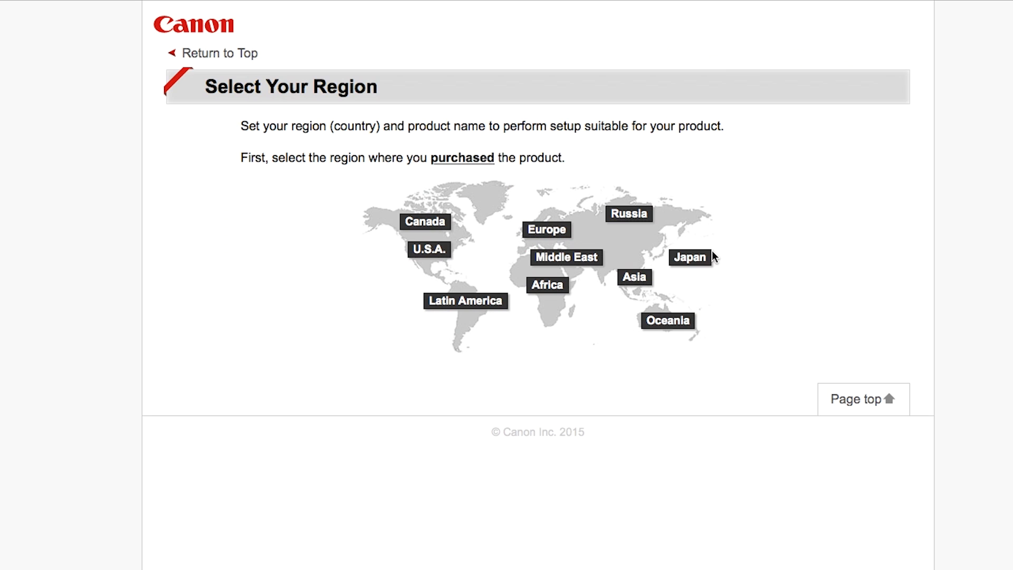
pyautogui.moveTo(709, 247)
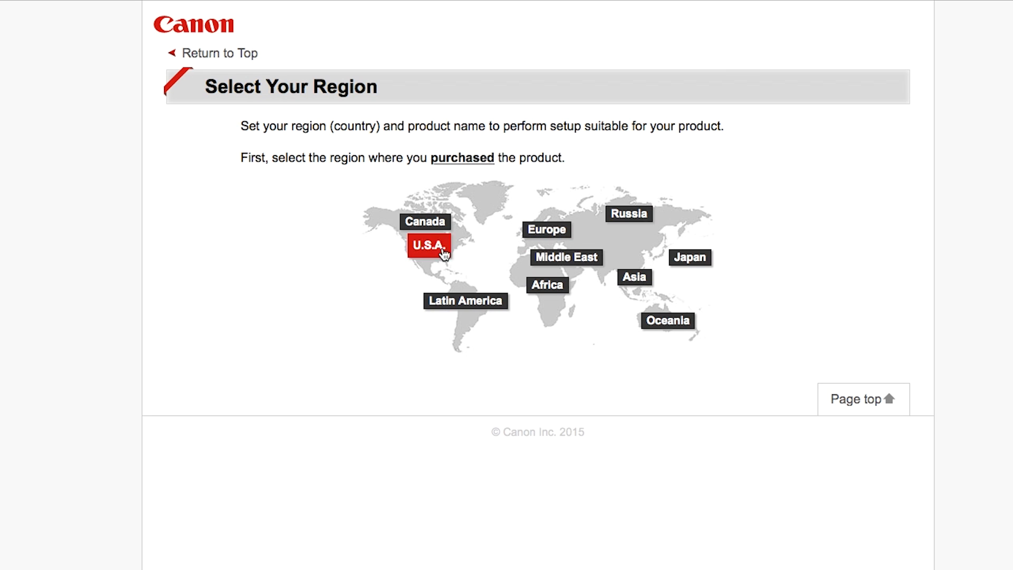
pyautogui.click(427, 247)
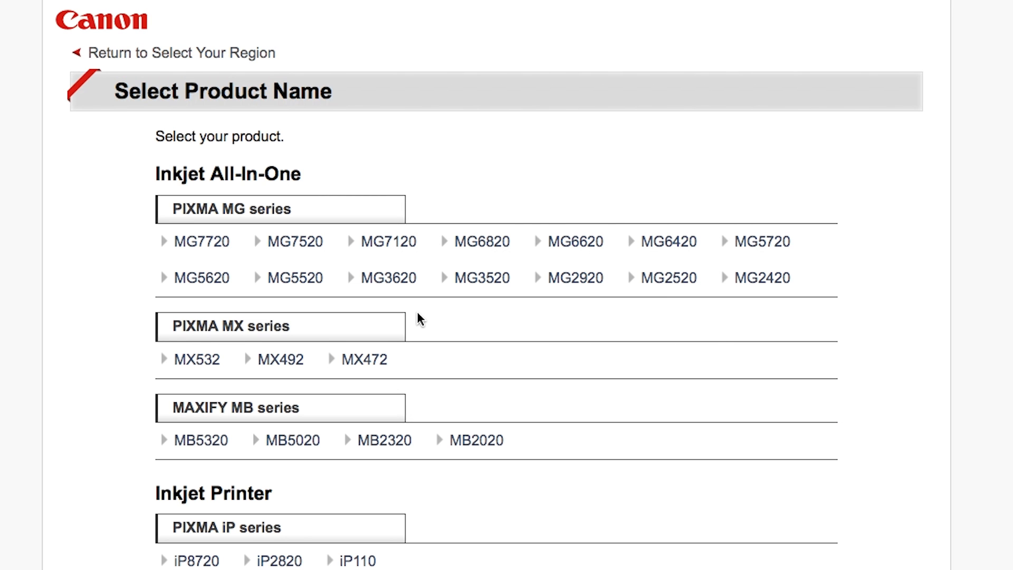
pyautogui.moveTo(404, 317)
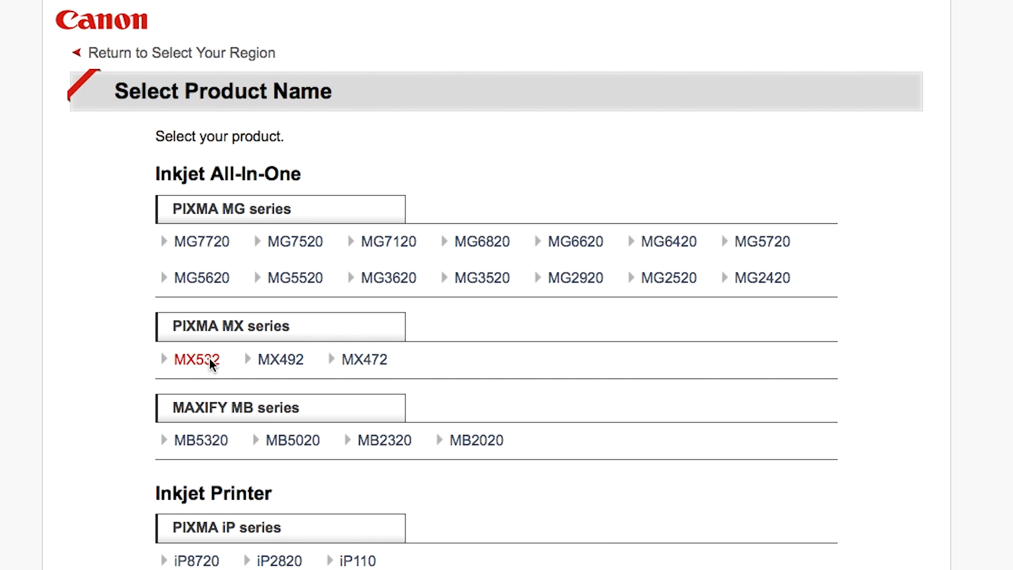
pyautogui.click(197, 359)
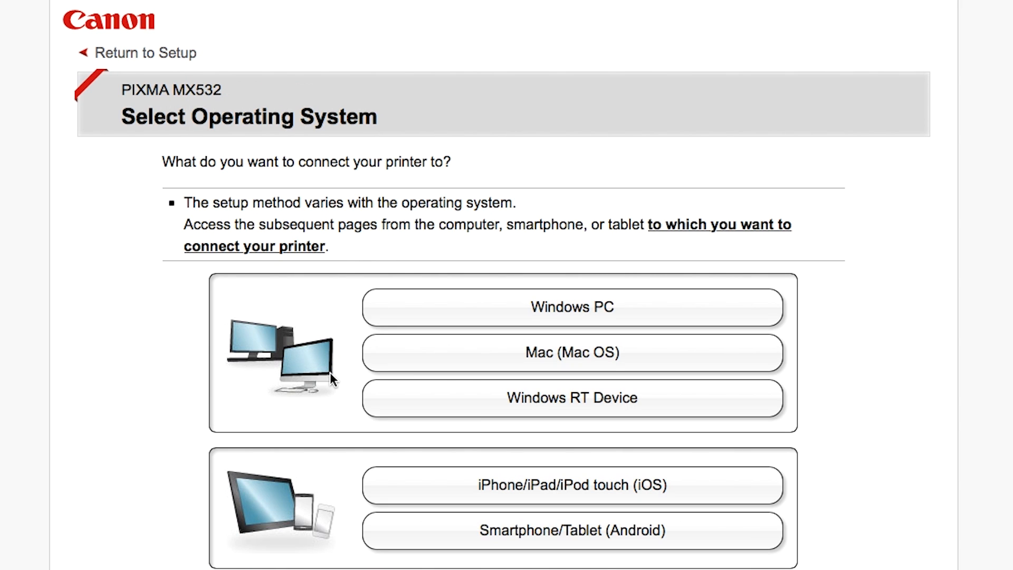
pyautogui.click(570, 352)
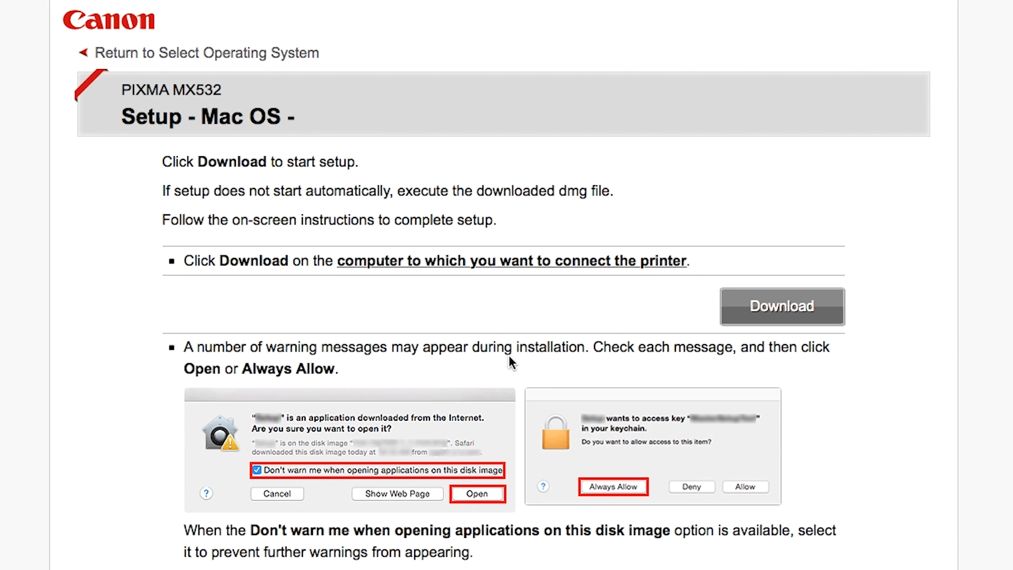
pyautogui.moveTo(781, 306)
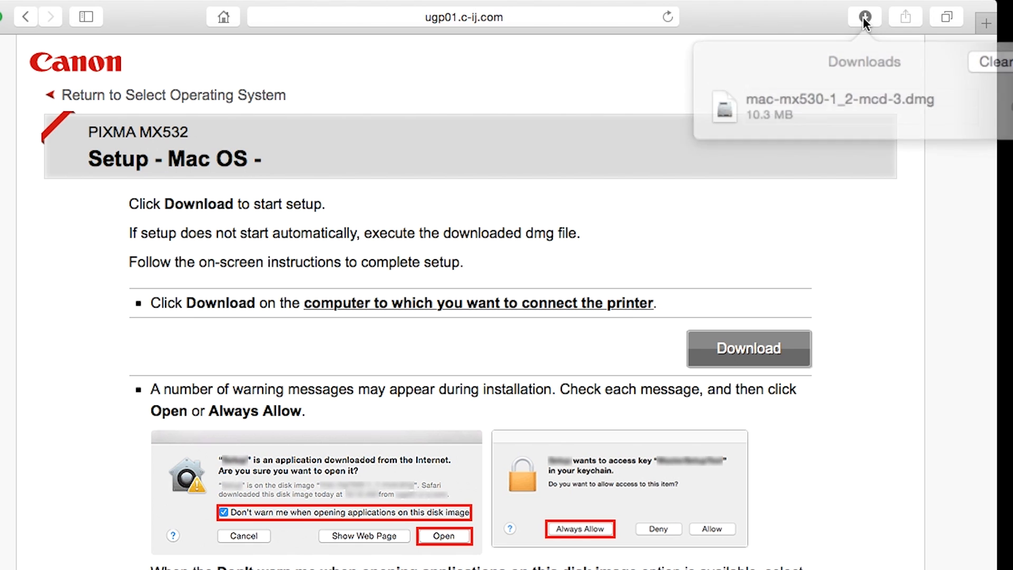
# Step: Mount the downloaded MX532 disk image and launch Setup from the CANON_IJ window, confirming the warning
pyautogui.click(839, 107)
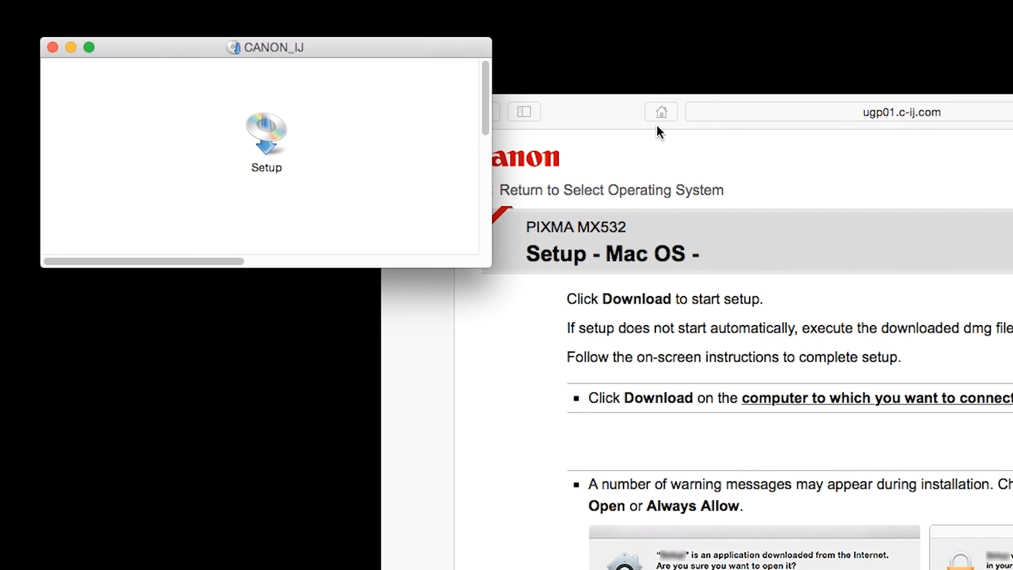
pyautogui.doubleClick(266, 137)
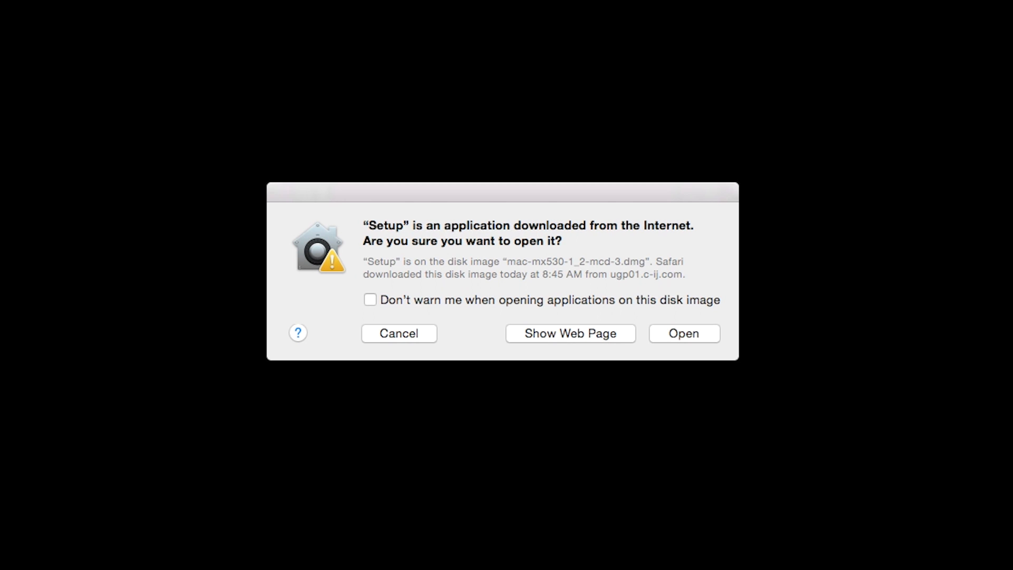
pyautogui.moveTo(433, 269)
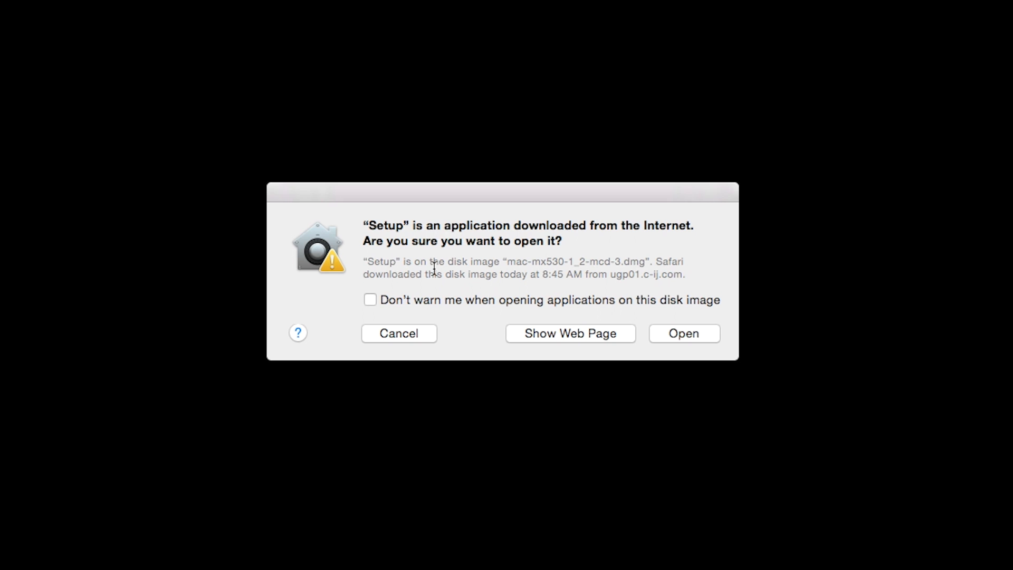
pyautogui.click(683, 333)
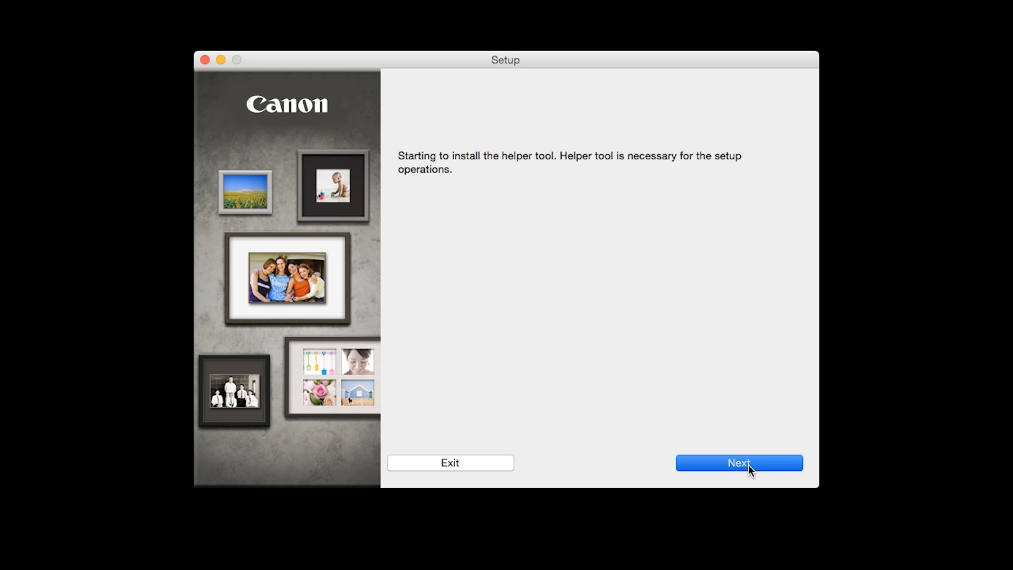
# Step: Authorize and install the helper tool with the admin password, then begin the MX530 series installation
pyautogui.click(739, 462)
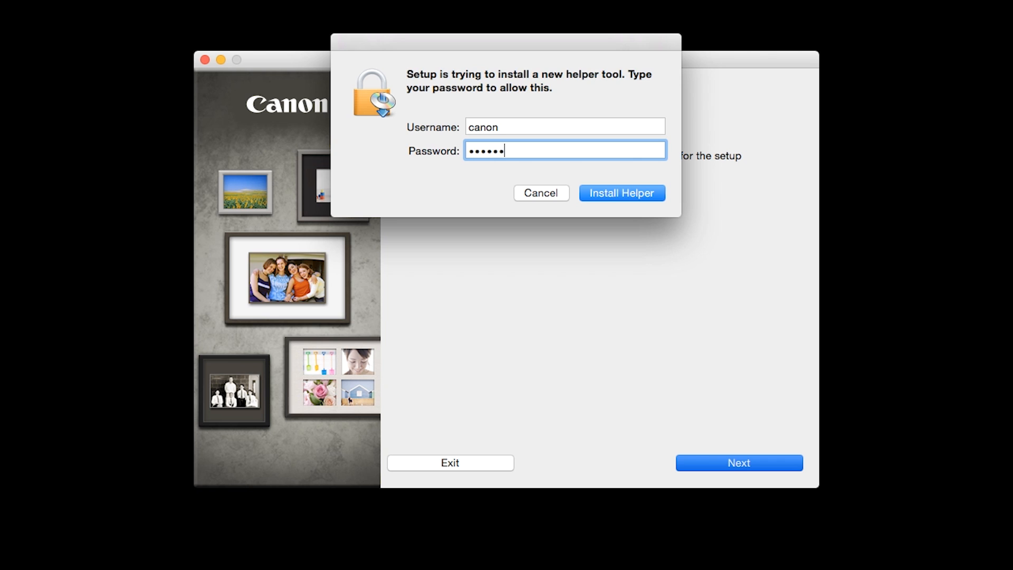
pyautogui.write('••')
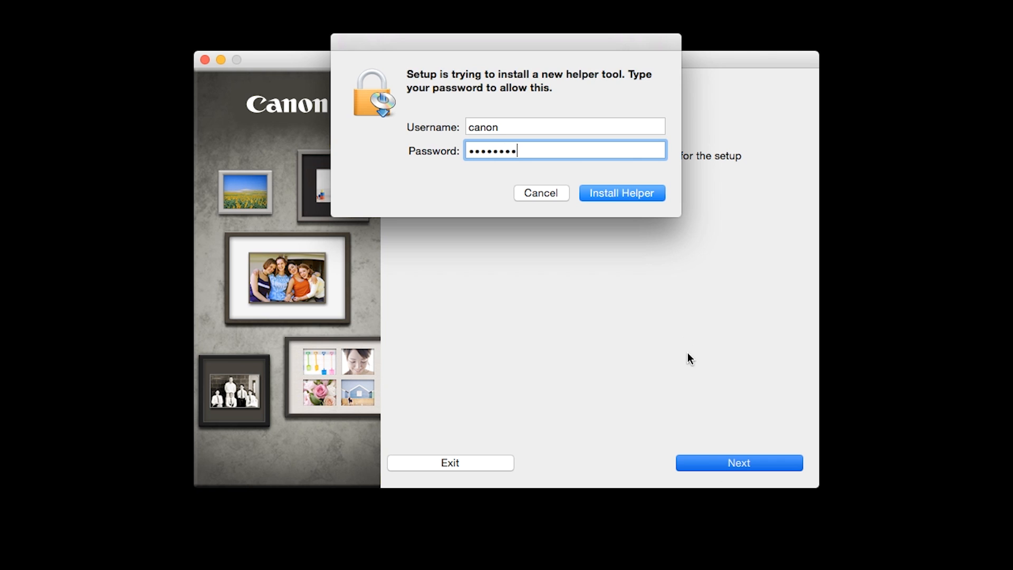
pyautogui.click(620, 192)
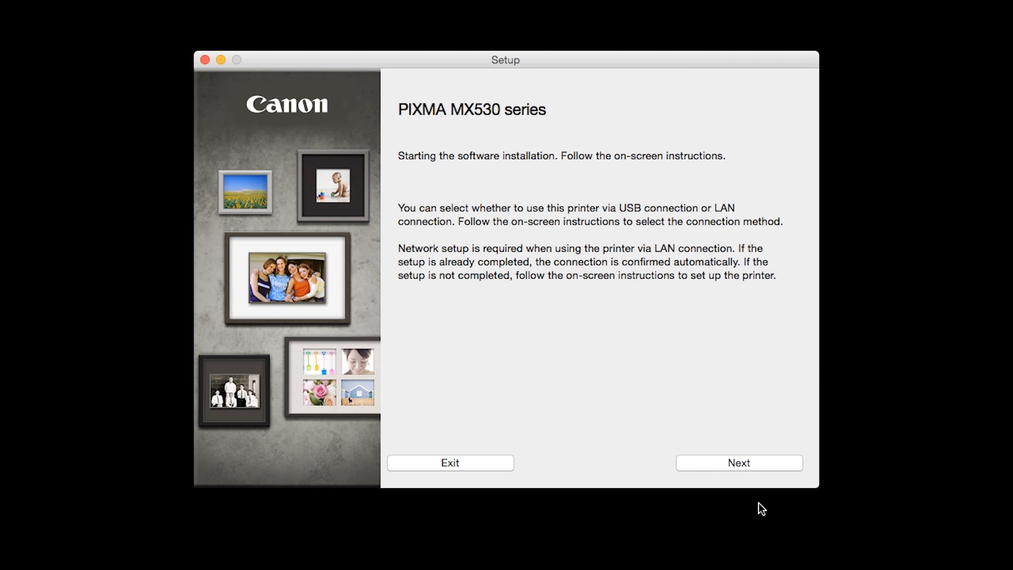
pyautogui.moveTo(761, 495)
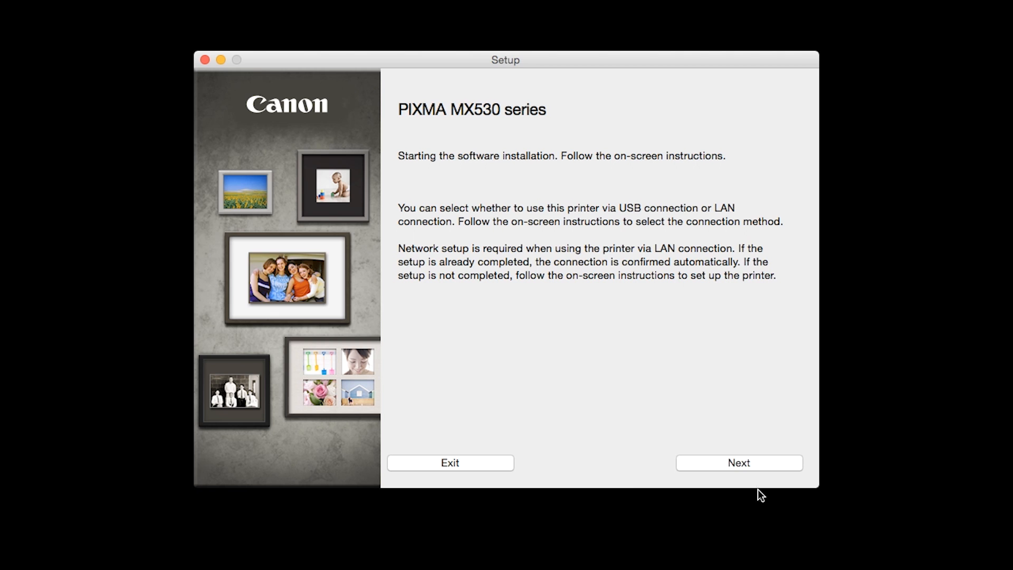
pyautogui.click(737, 462)
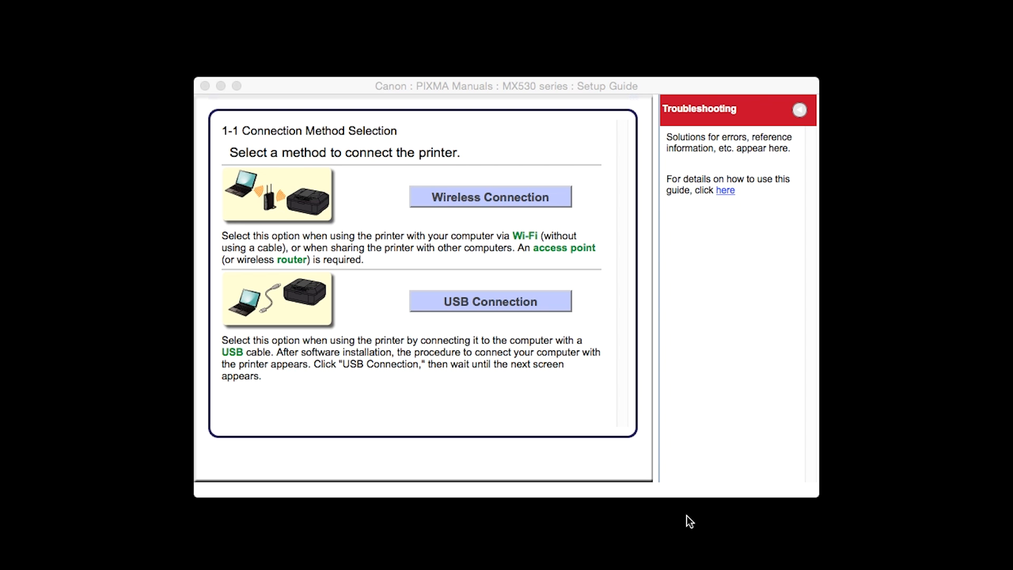
pyautogui.moveTo(677, 503)
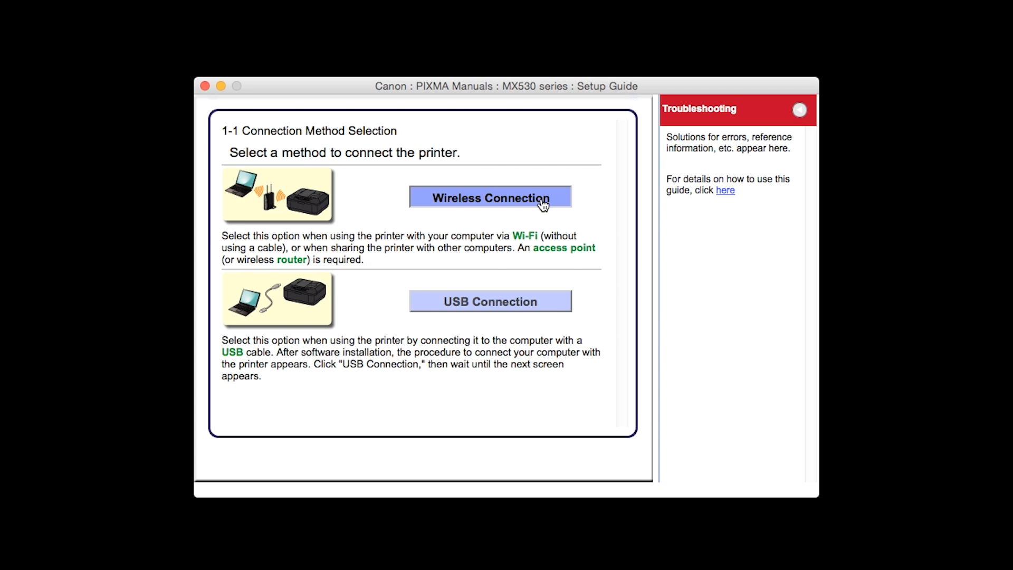
# Step: Choose Wireless Connection and Connect to the network, advancing to Printer Setup step 2-3
pyautogui.click(489, 197)
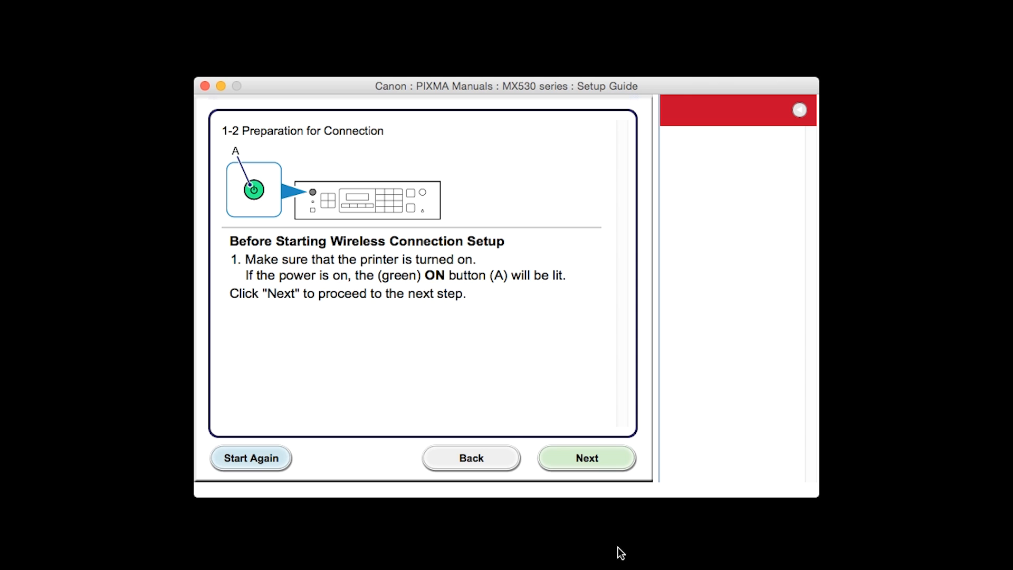
pyautogui.click(586, 457)
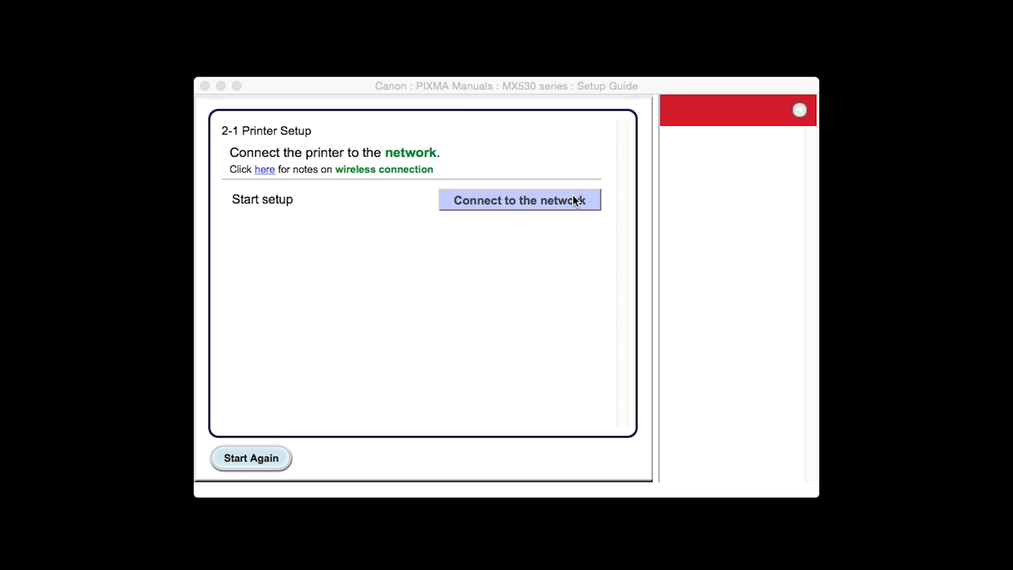
pyautogui.click(519, 200)
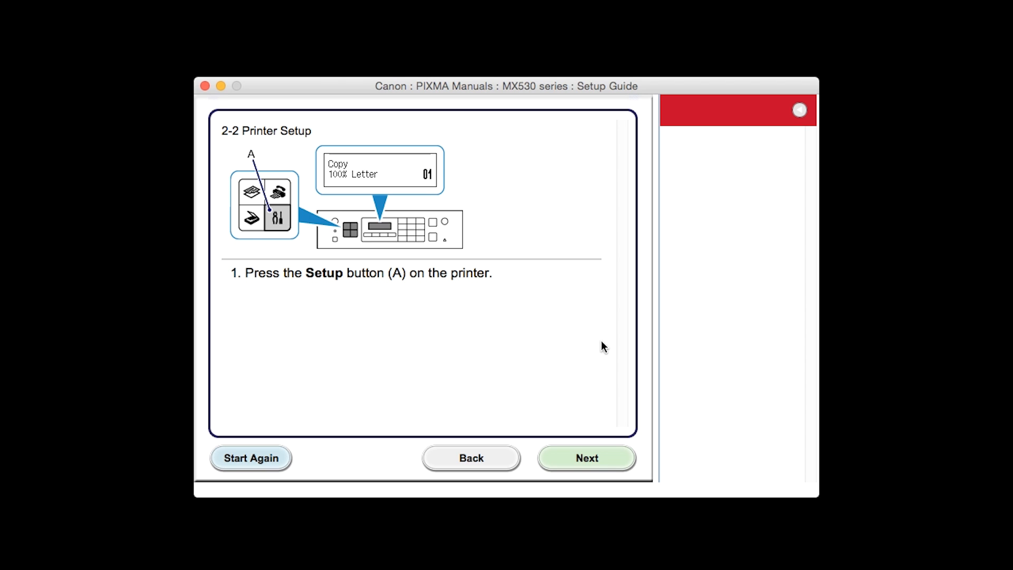
pyautogui.moveTo(636, 523)
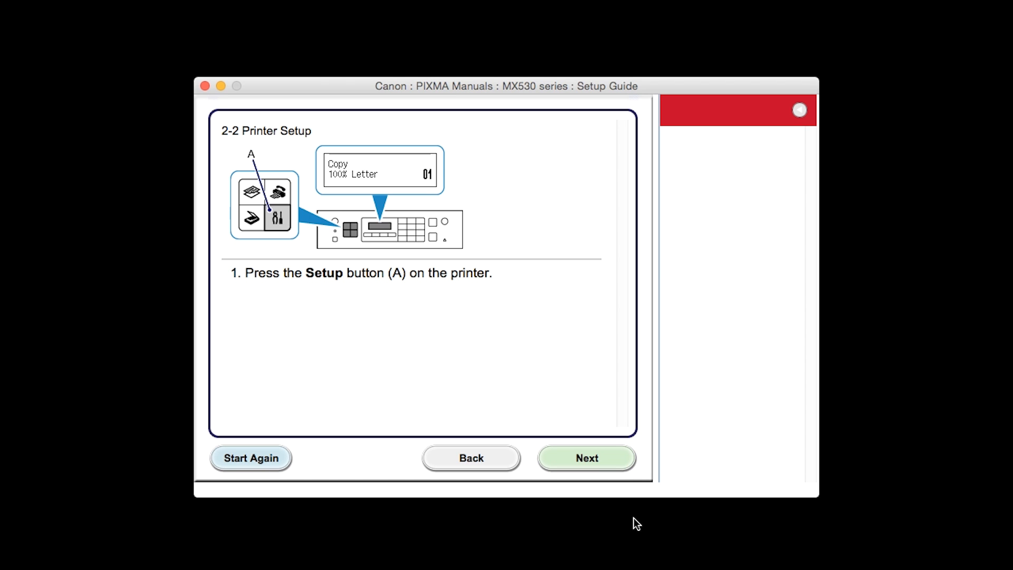
pyautogui.click(586, 457)
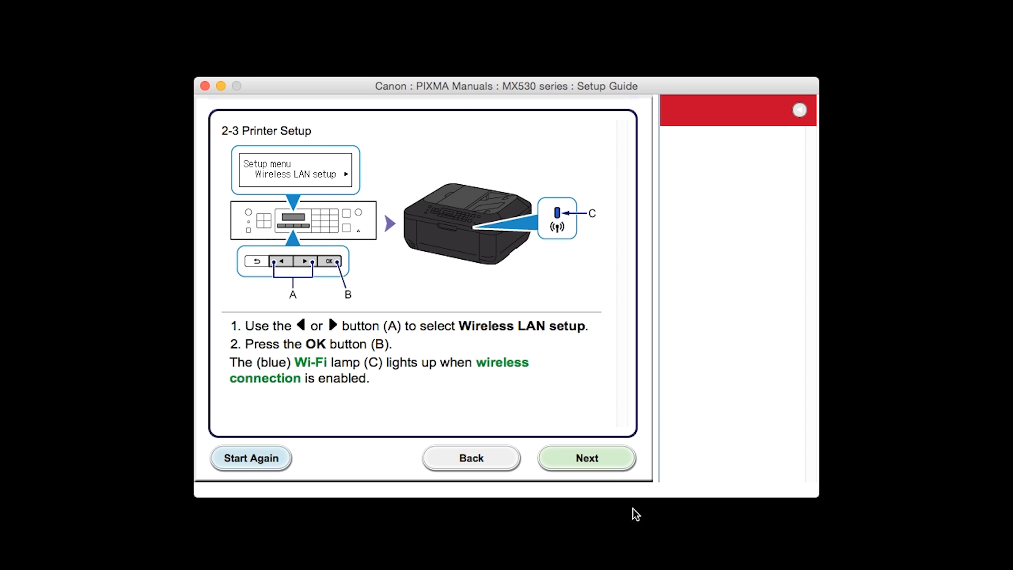
pyautogui.moveTo(640, 528)
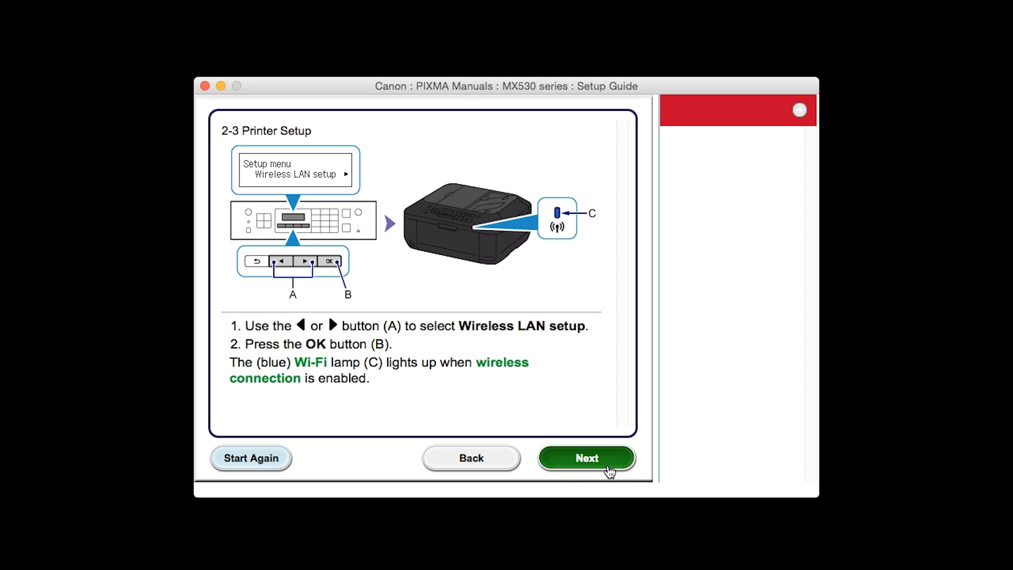
# Step: Continue past step 2-3 and choose Other Methods to list the WPS, Cableless and Other procedures
pyautogui.click(586, 457)
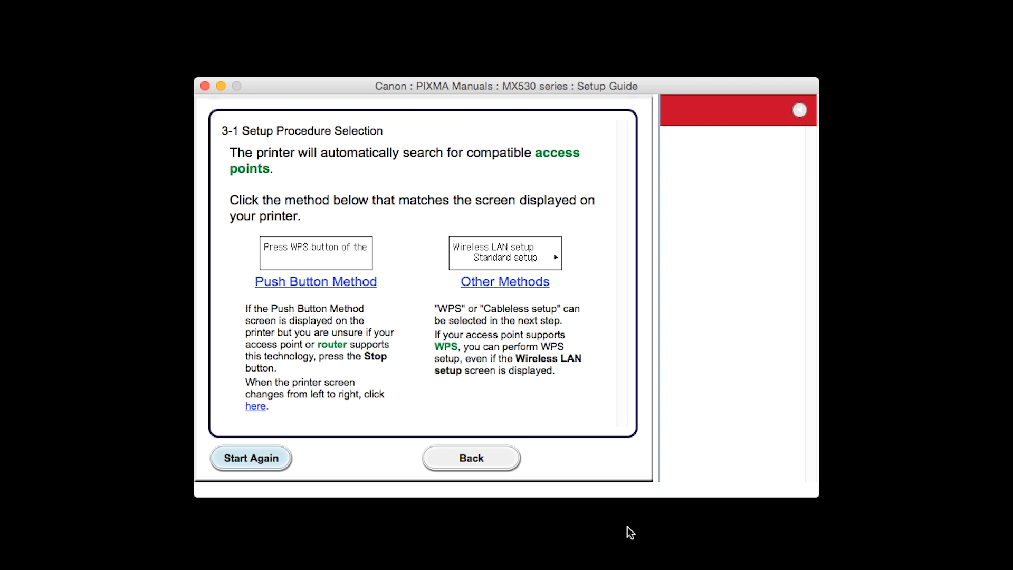
pyautogui.moveTo(600, 485)
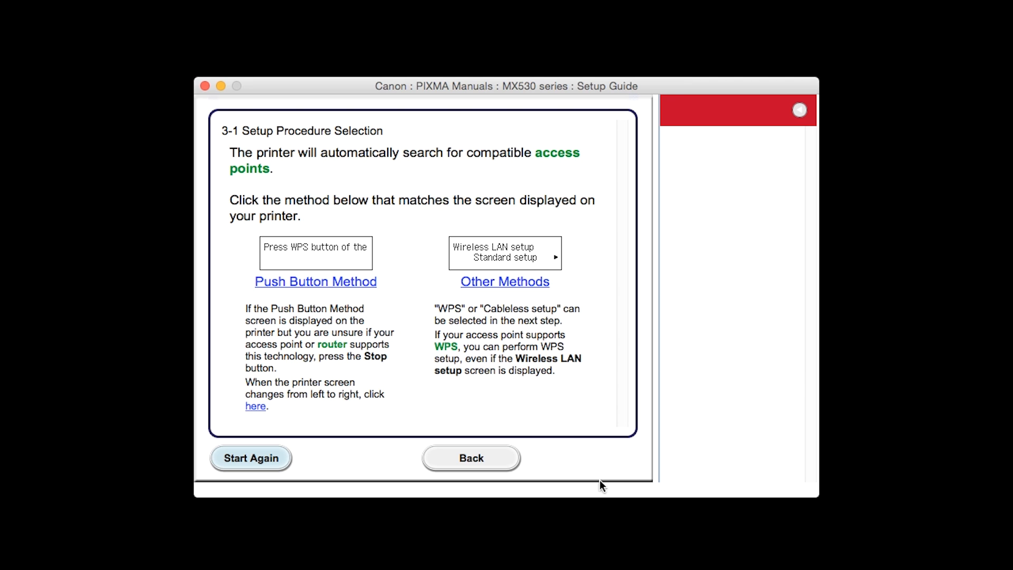
pyautogui.click(504, 281)
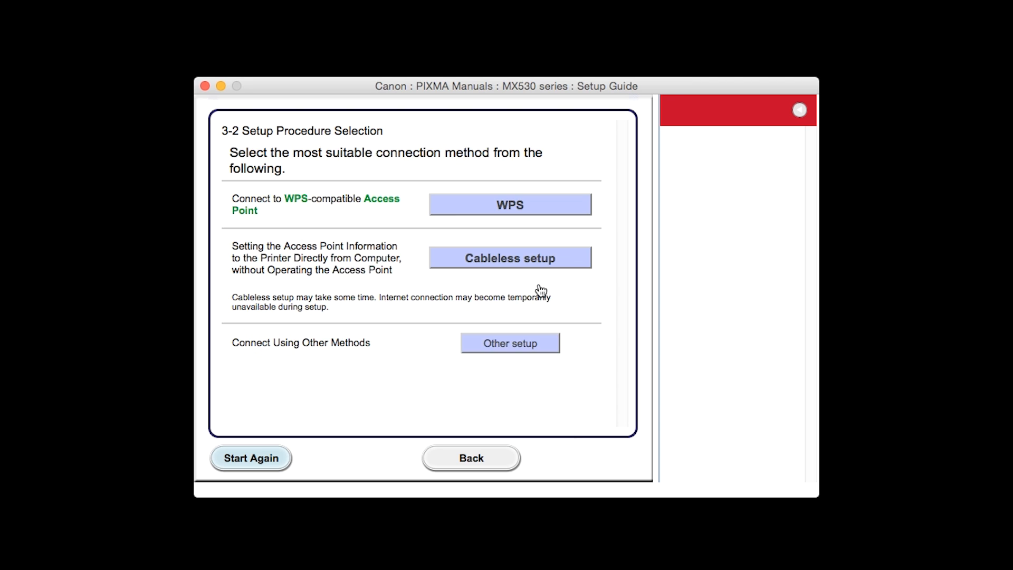
pyautogui.moveTo(631, 527)
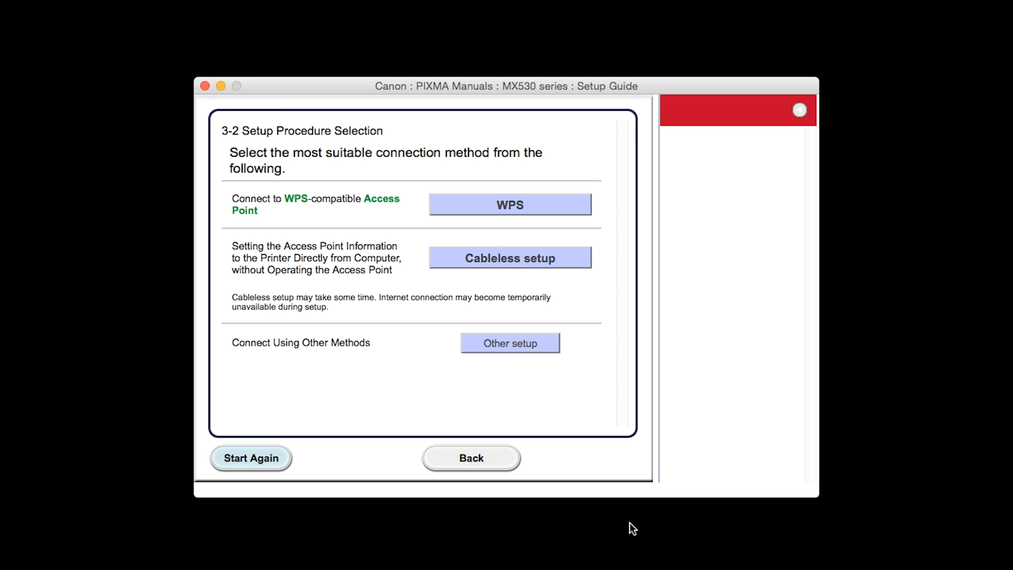
pyautogui.moveTo(583, 356)
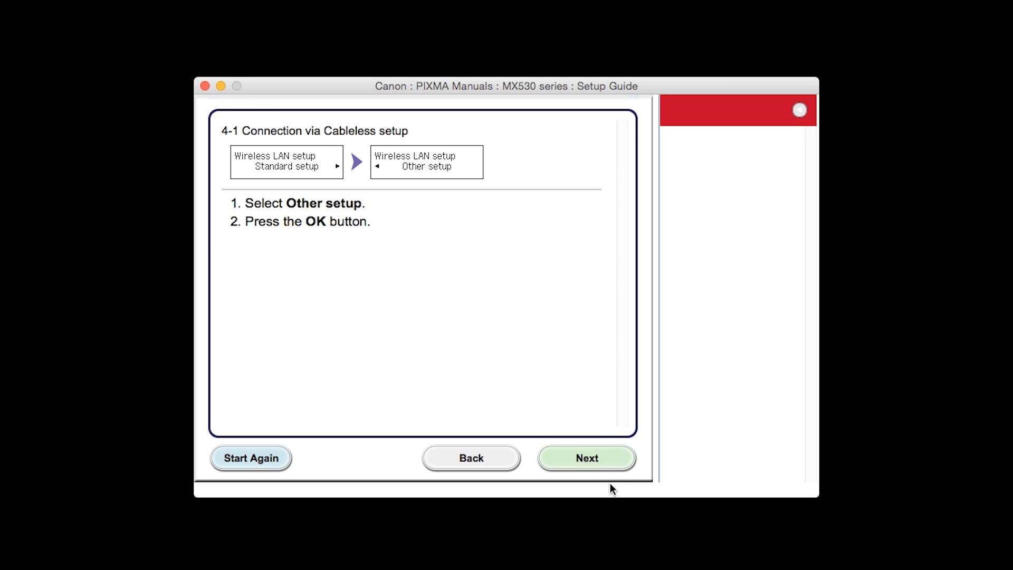
pyautogui.moveTo(625, 520)
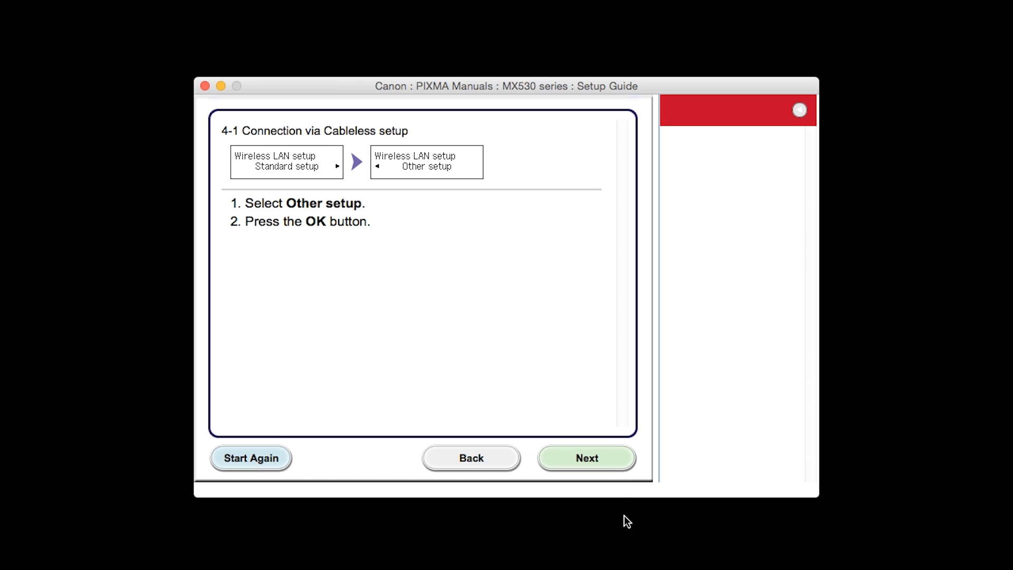
pyautogui.moveTo(620, 496)
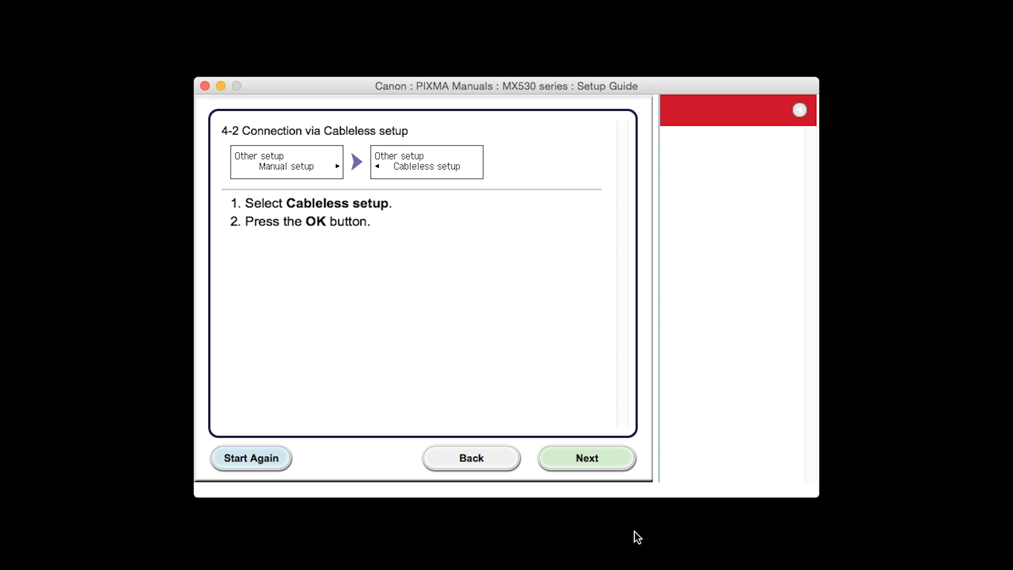
# Step: Advance through cableless guide pages 4-2 and 4-3 to the place-of-residence screen
pyautogui.click(585, 457)
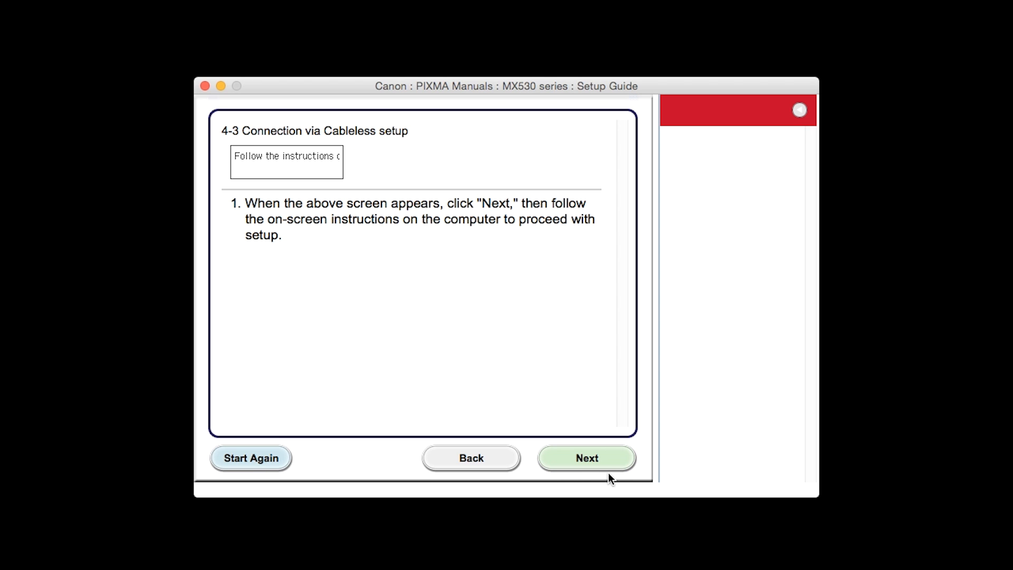
pyautogui.click(585, 457)
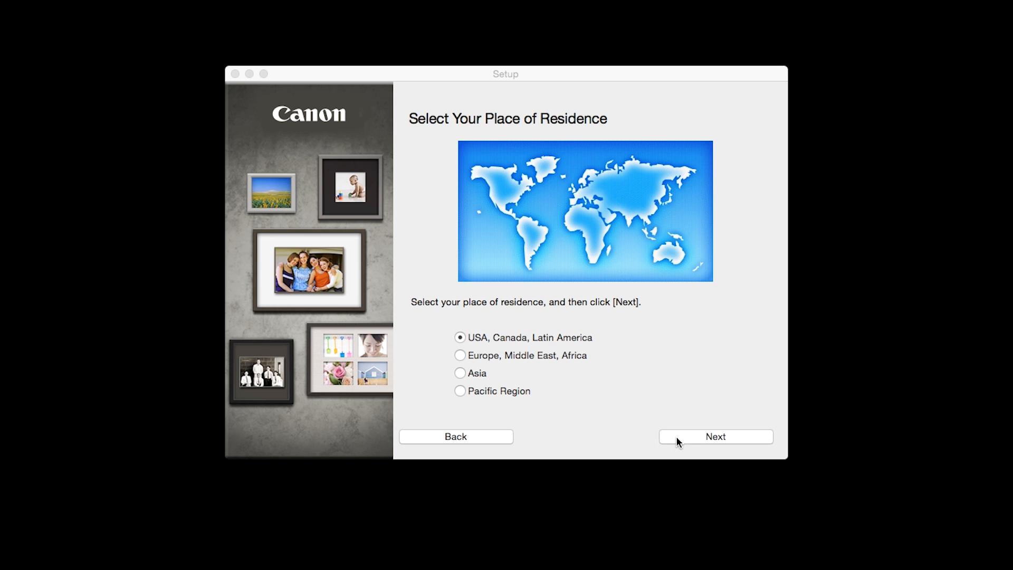
# Step: Confirm USA, Canada, Latin America and United States to reach the Software Installation List
pyautogui.click(714, 436)
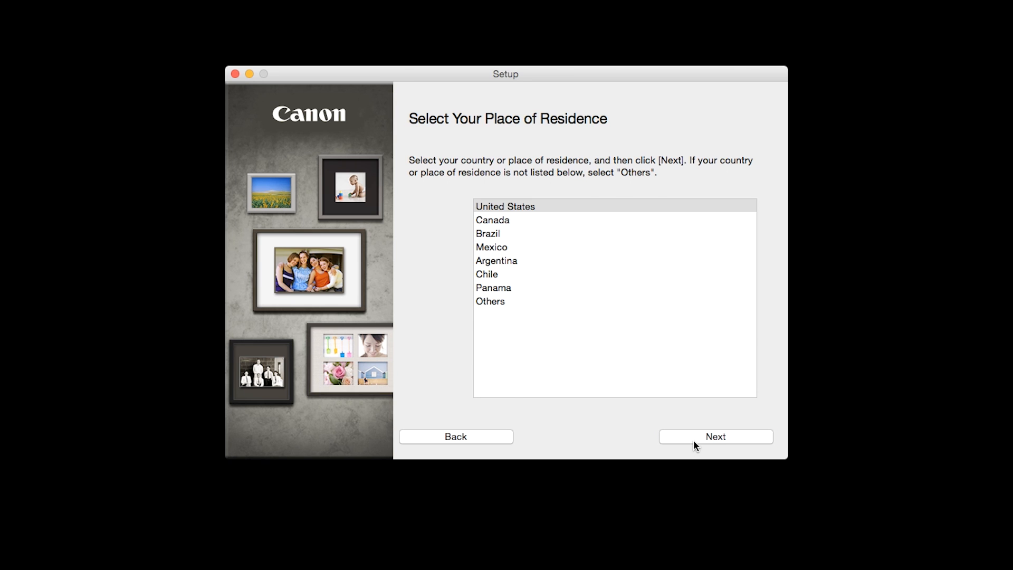
pyautogui.click(715, 436)
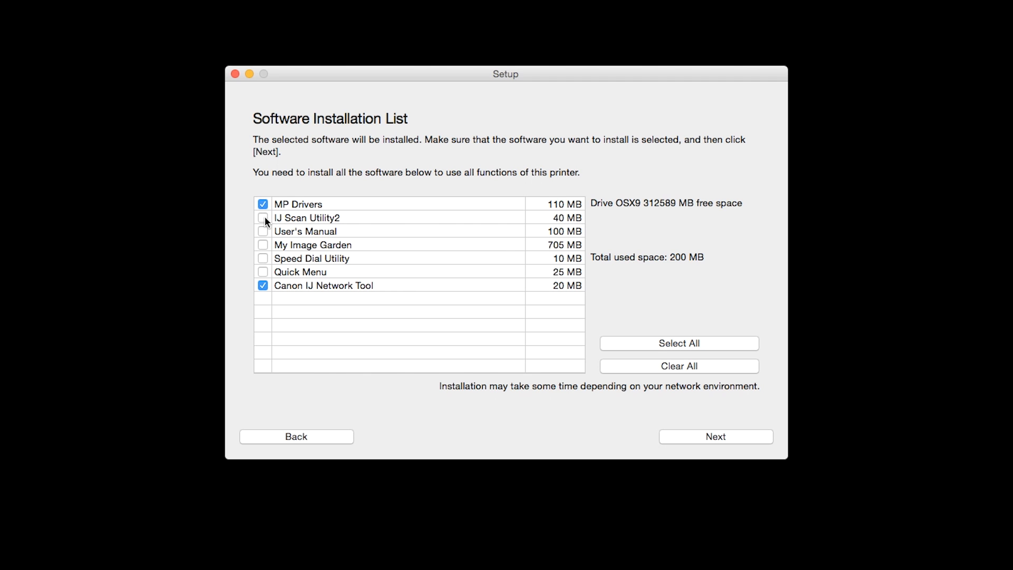
# Step: Include IJ Scan Utility2, Select All seven packages, and continue to the License Agreement
pyautogui.click(263, 217)
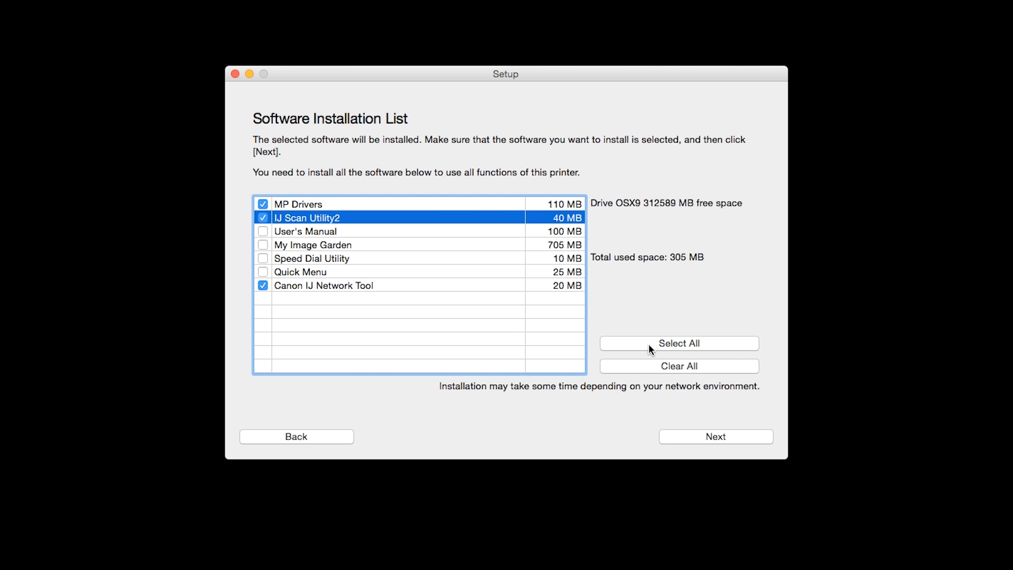
pyautogui.click(678, 343)
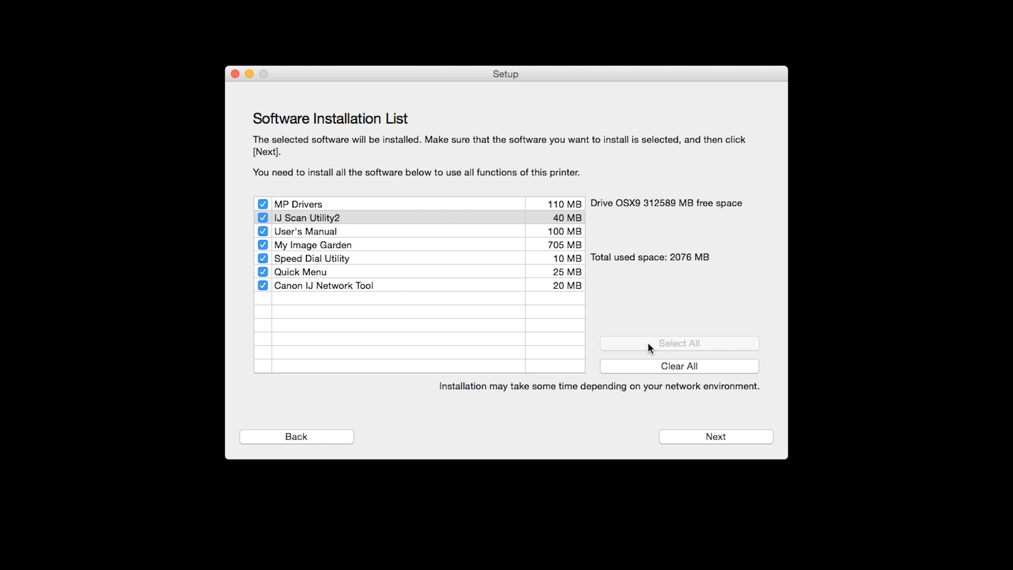
pyautogui.moveTo(651, 351)
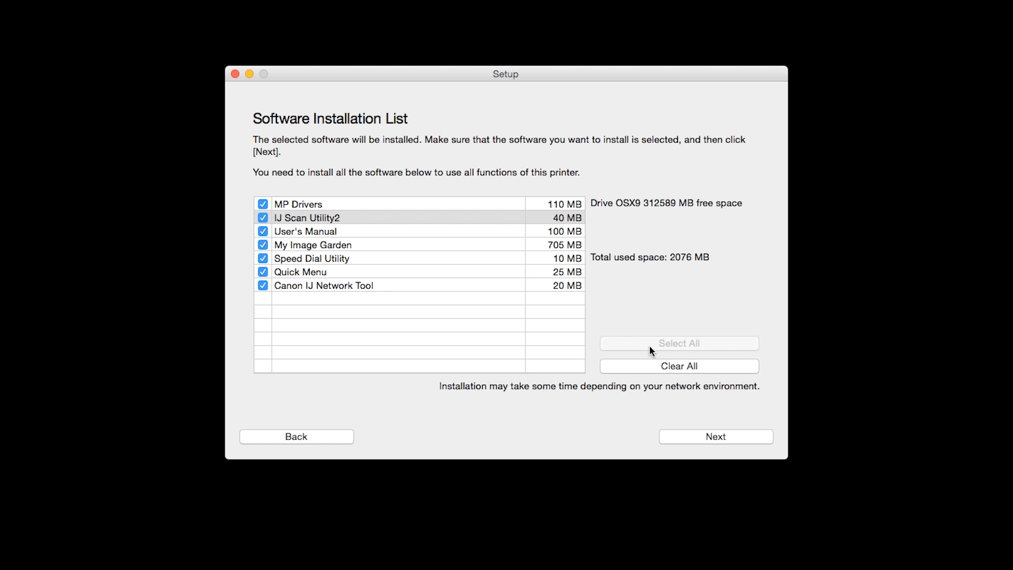
pyautogui.click(716, 436)
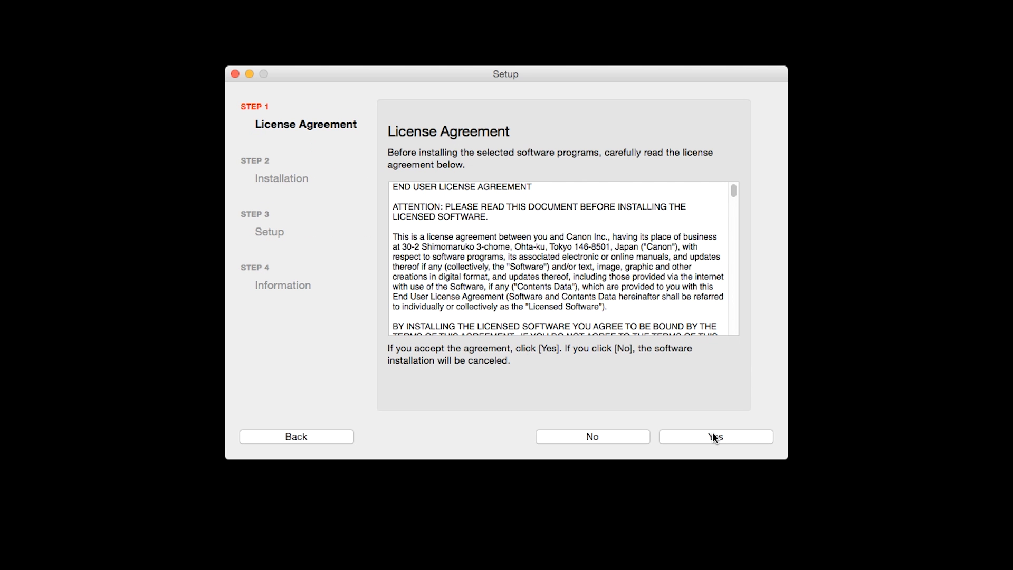
pyautogui.moveTo(702, 476)
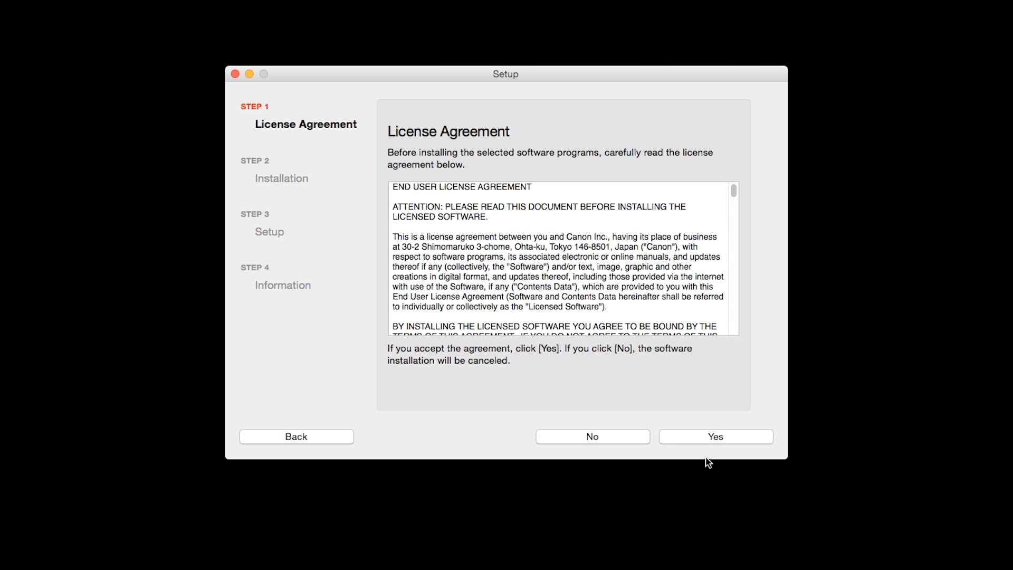
# Step: Answer Yes to the license agreement so installation begins with the desktop alias question
pyautogui.click(715, 435)
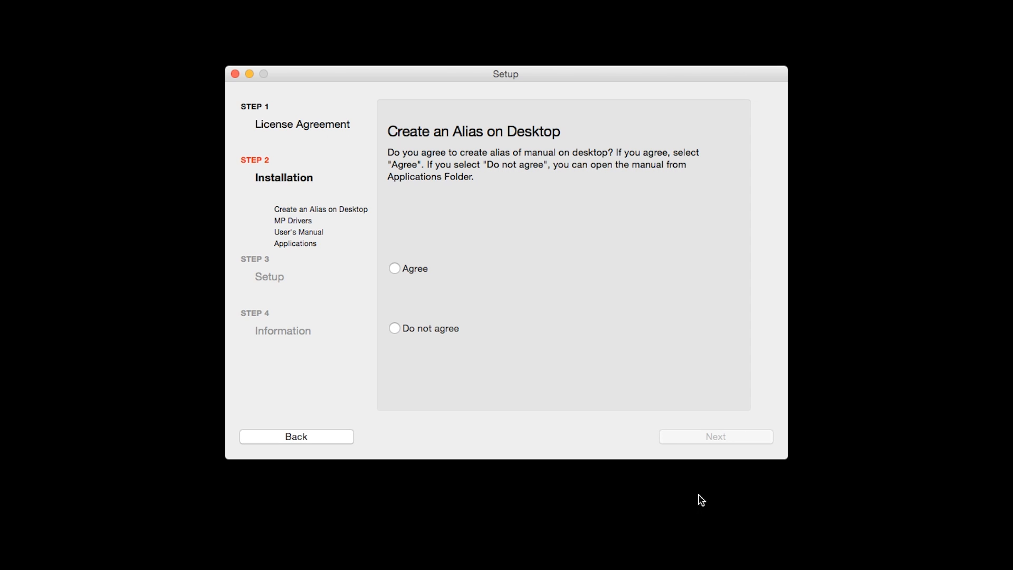
pyautogui.moveTo(690, 476)
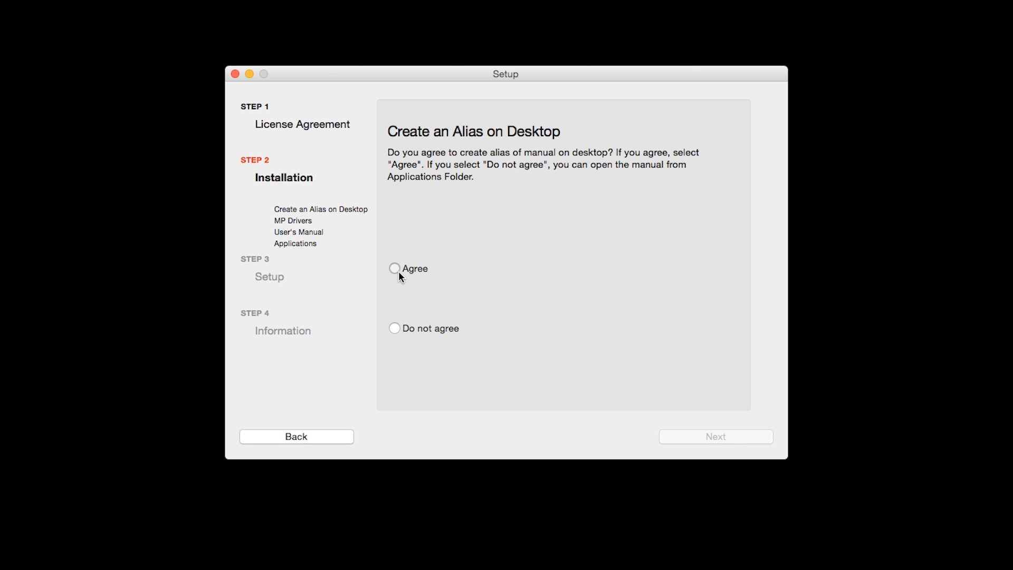
# Step: Agree to a desktop alias for the manual and start installing
pyautogui.click(394, 268)
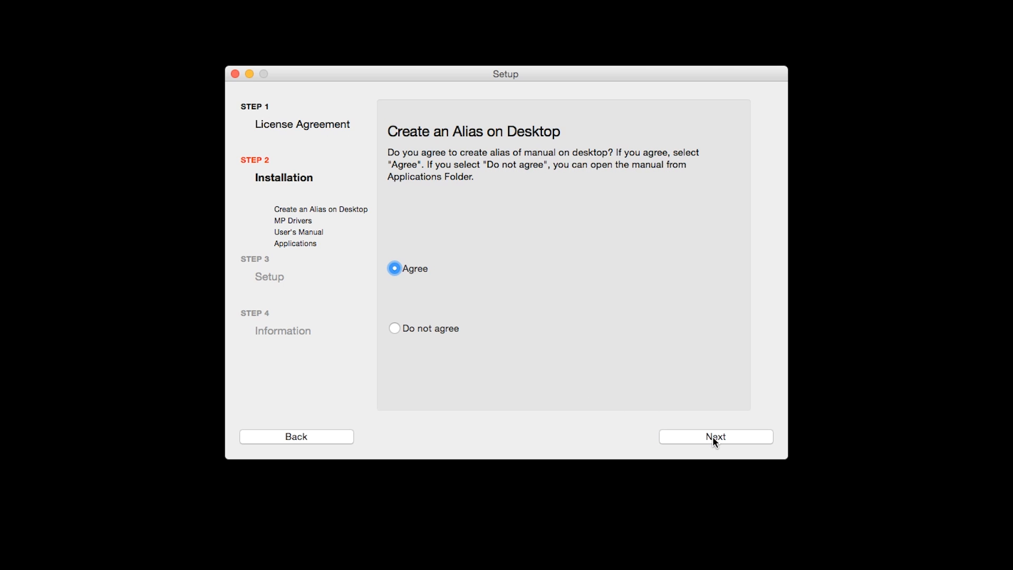
pyautogui.click(715, 435)
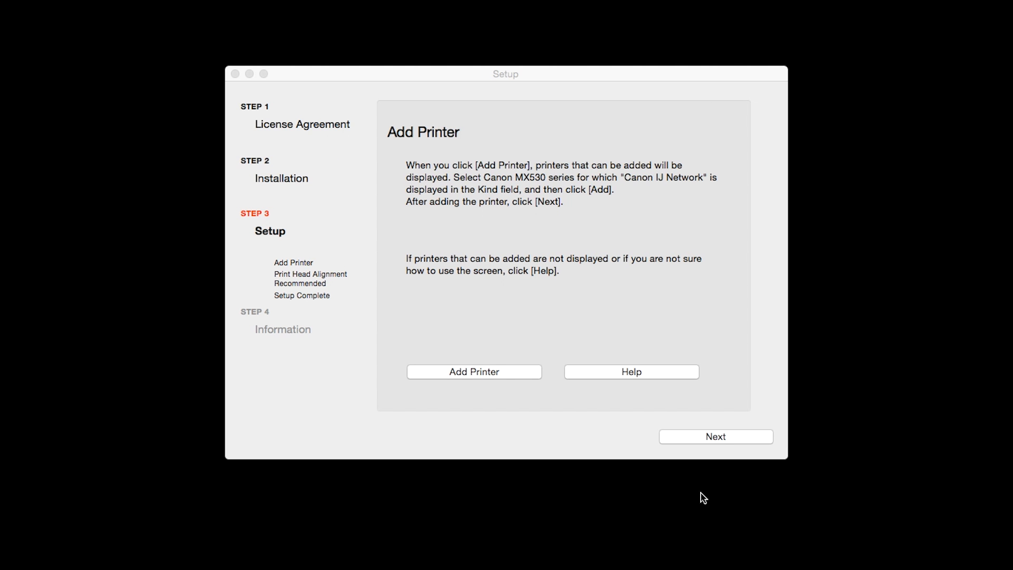
# Step: Add the Canon MX530 series printer of kind Canon IJ Network and continue
pyautogui.click(473, 371)
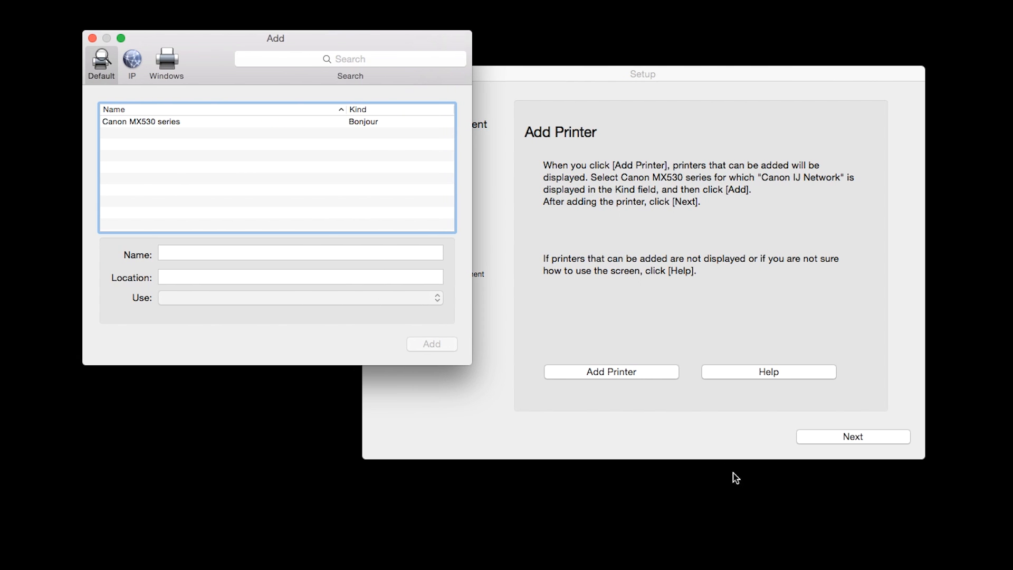
pyautogui.moveTo(841, 511)
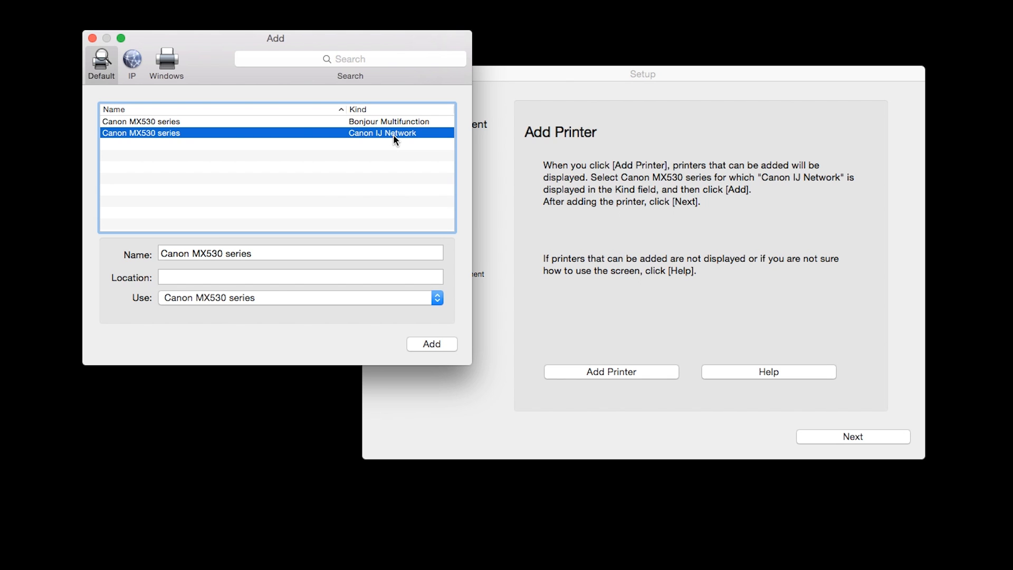
pyautogui.moveTo(408, 268)
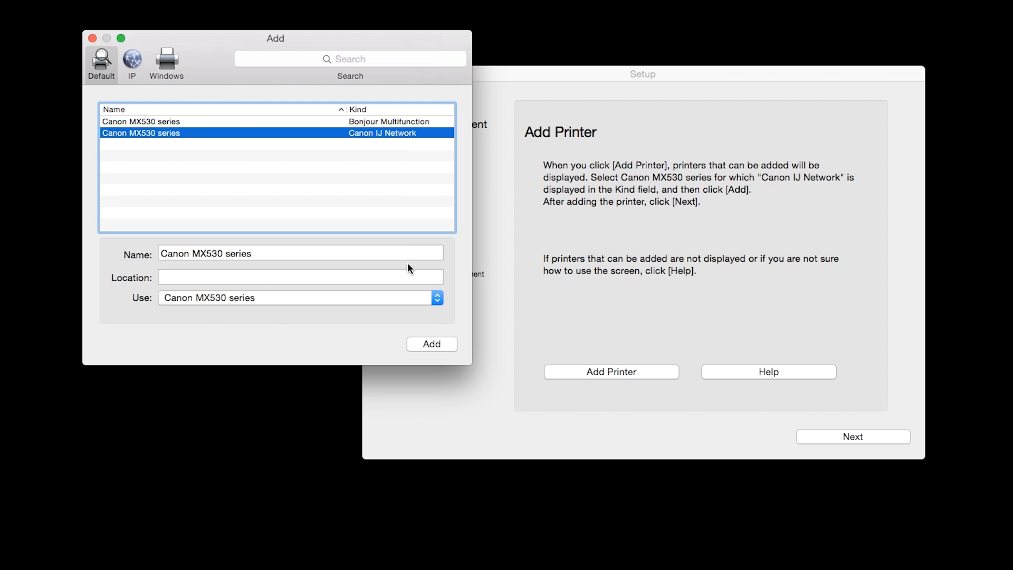
pyautogui.click(431, 343)
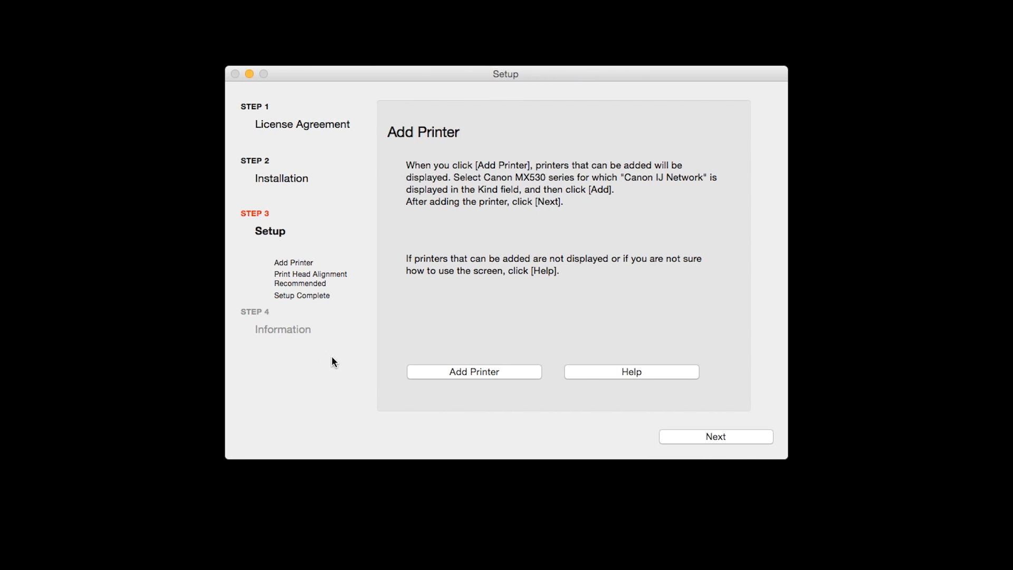
pyautogui.click(715, 436)
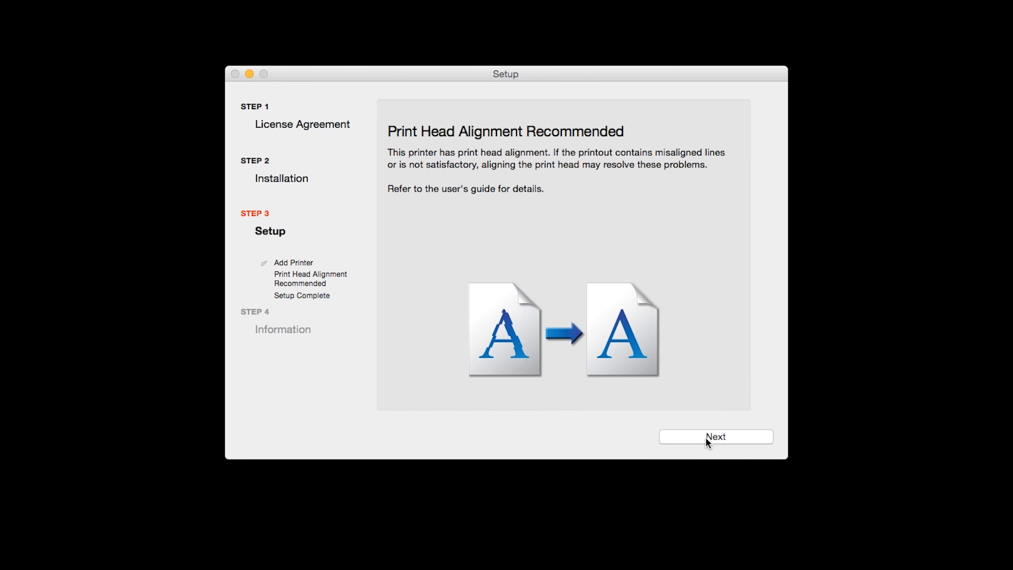
pyautogui.moveTo(721, 480)
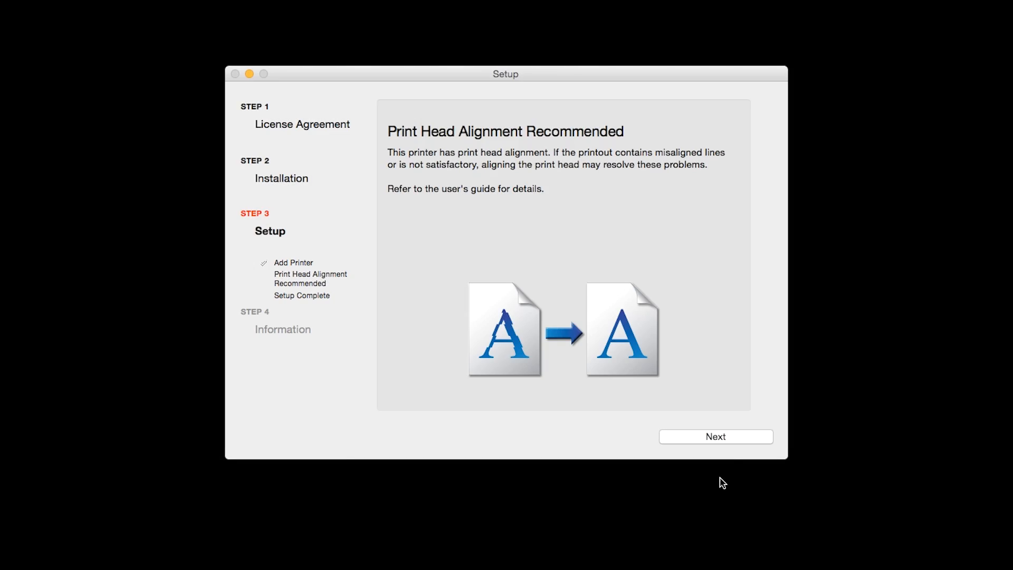
# Step: Move past the Print Head Alignment Recommended notice and the Setup Complete page
pyautogui.click(716, 436)
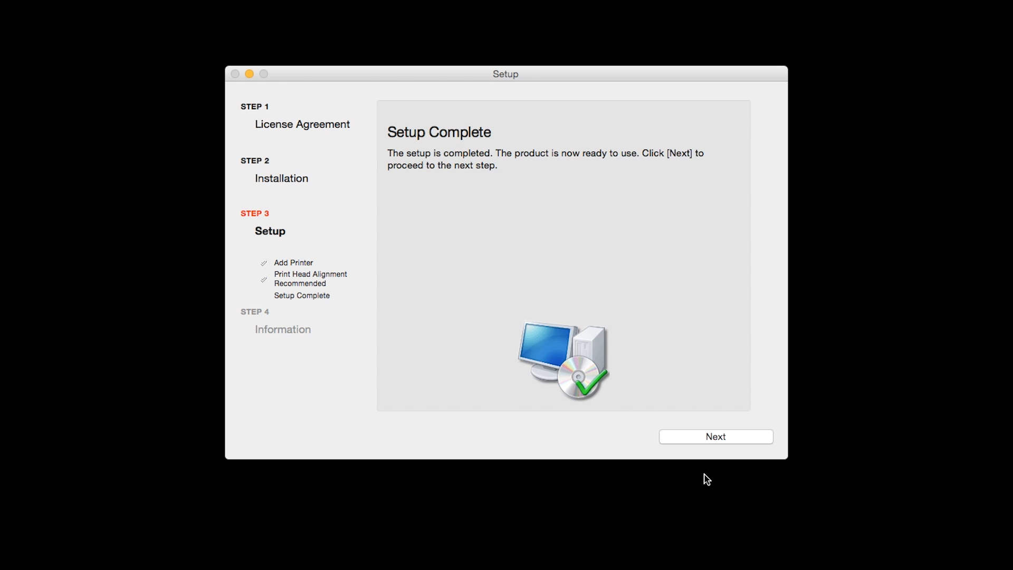
pyautogui.click(714, 435)
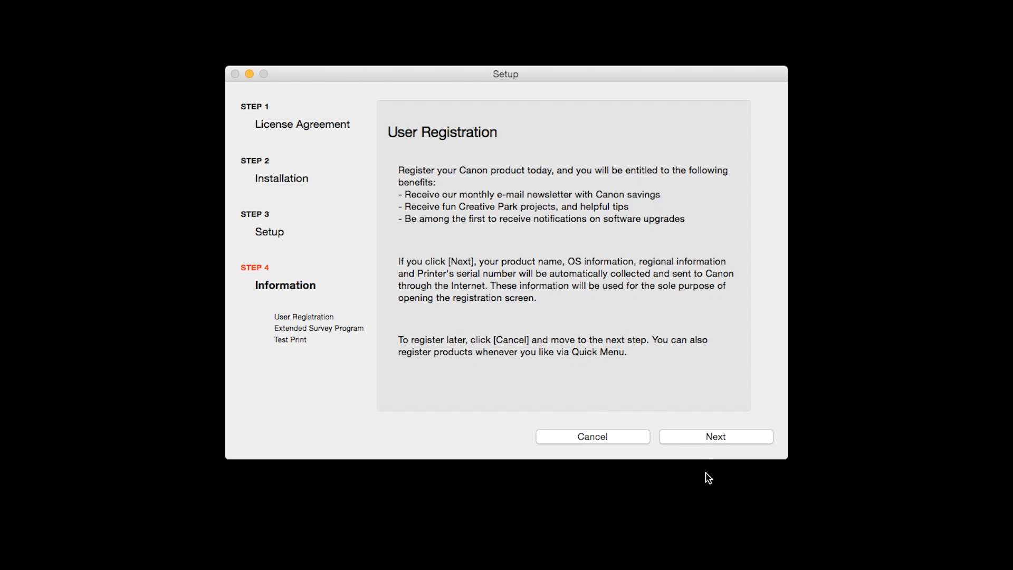
pyautogui.moveTo(706, 476)
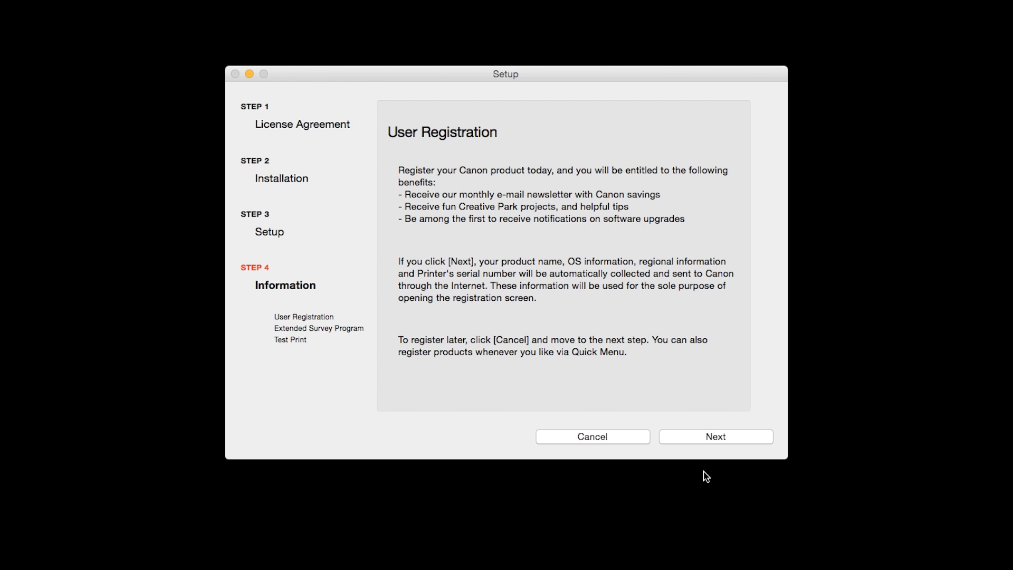
pyautogui.moveTo(707, 462)
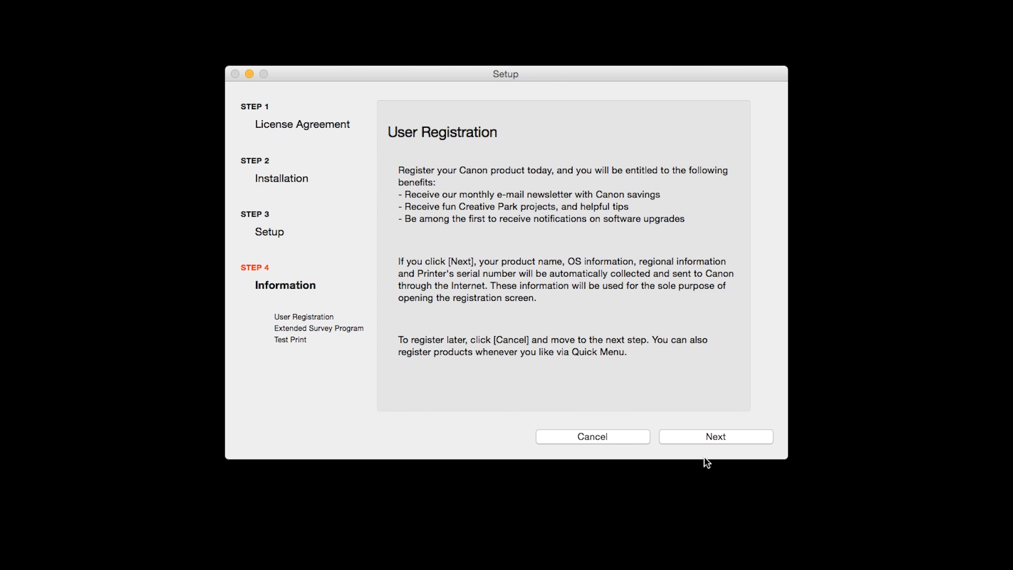
# Step: Continue past User Registration to the Extended Survey Program page
pyautogui.click(716, 435)
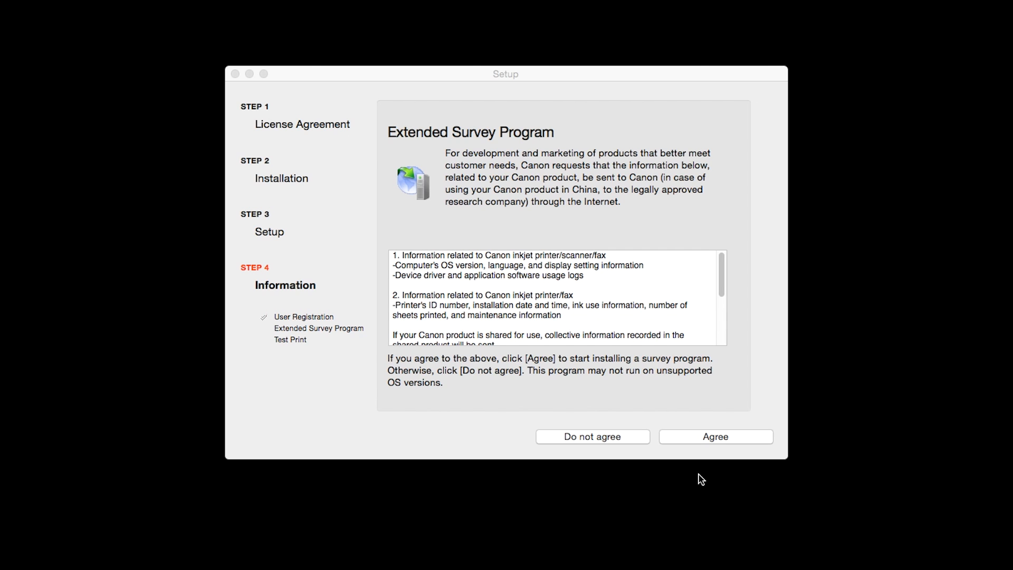
# Step: Answer the Extended Survey Program request and reach the Test Print page
pyautogui.click(716, 435)
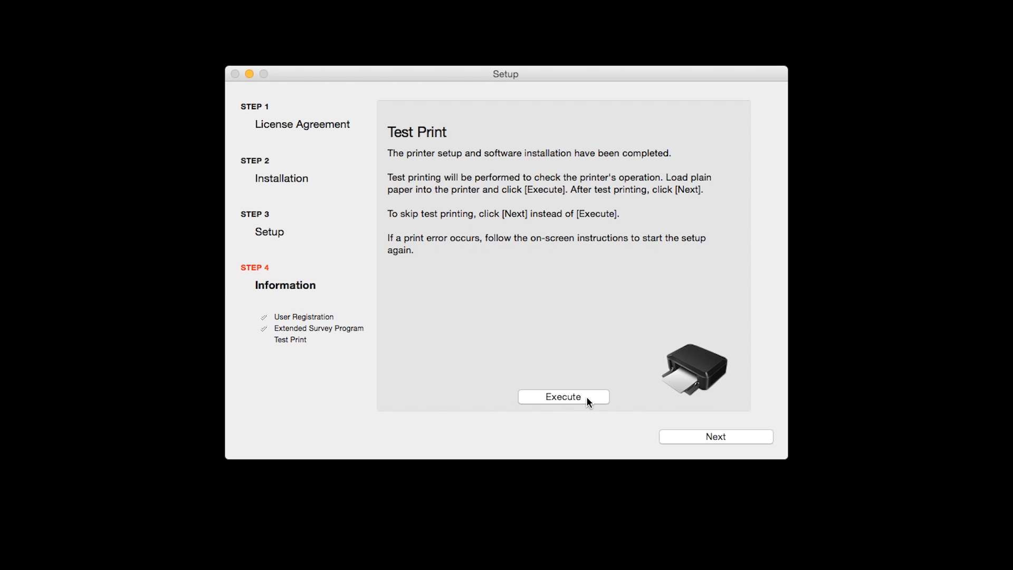
pyautogui.moveTo(625, 503)
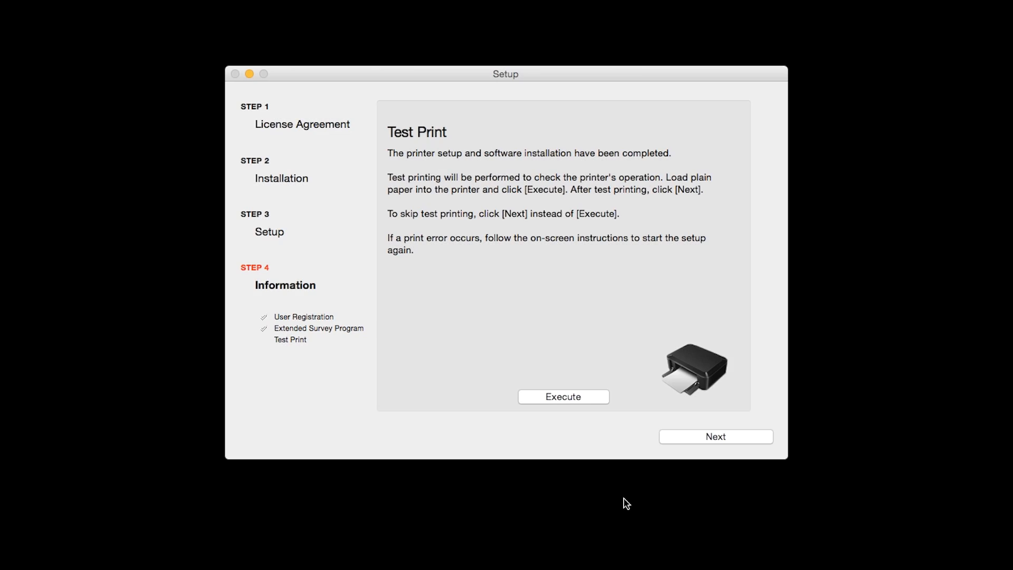
pyautogui.moveTo(651, 479)
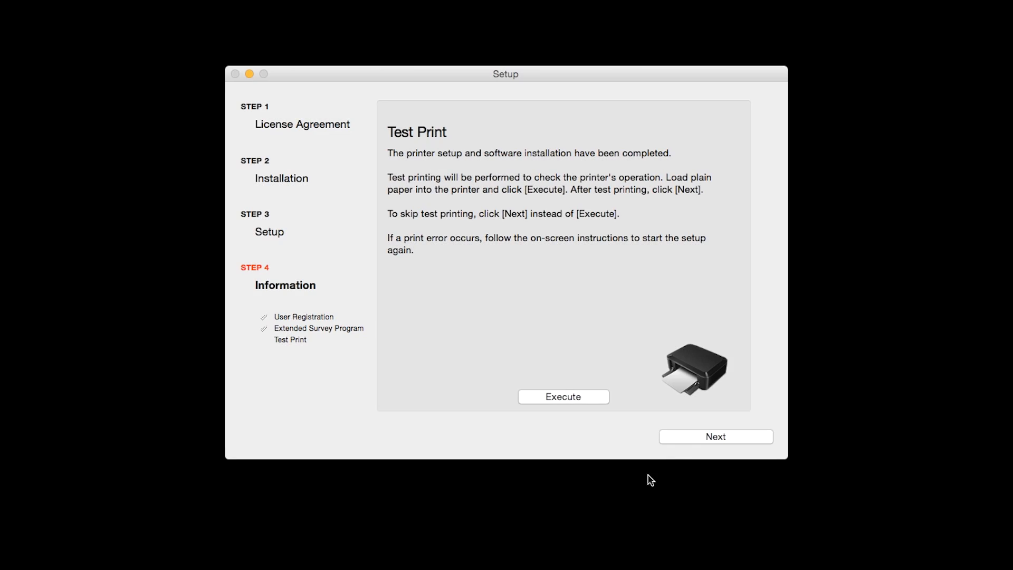
# Step: Skip the test print so Setup reports Installation completed successfully
pyautogui.click(715, 436)
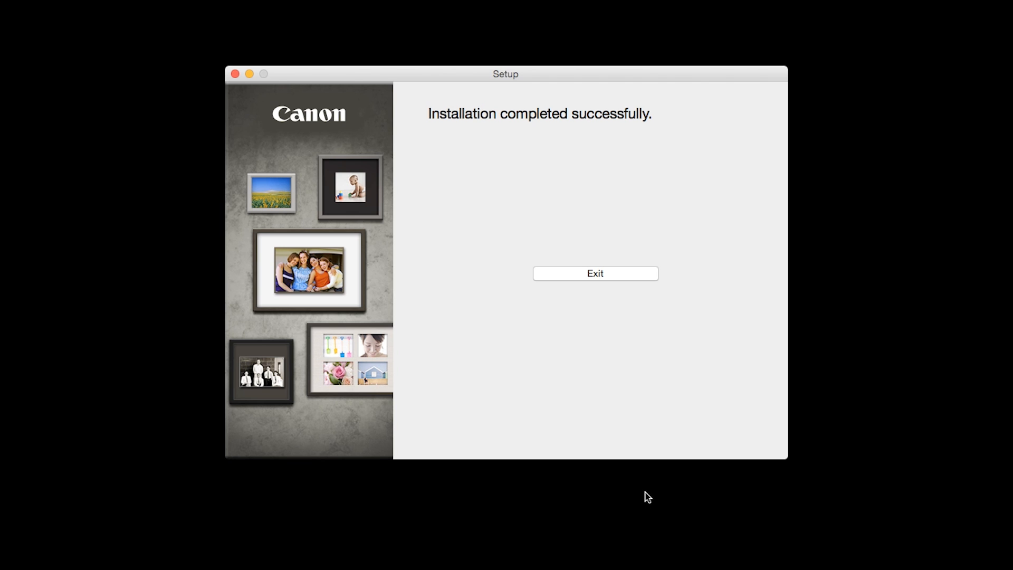
pyautogui.moveTo(612, 272)
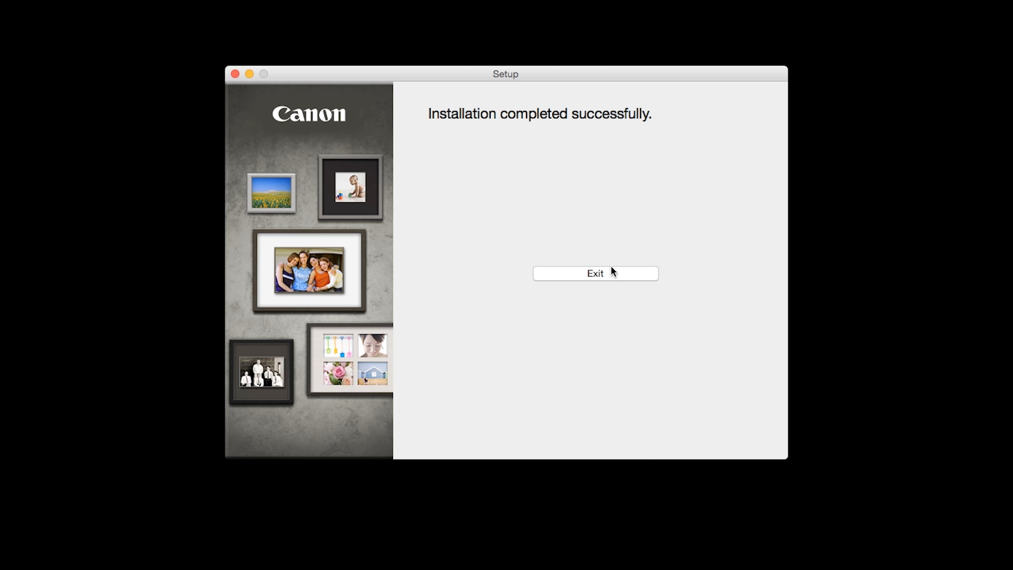